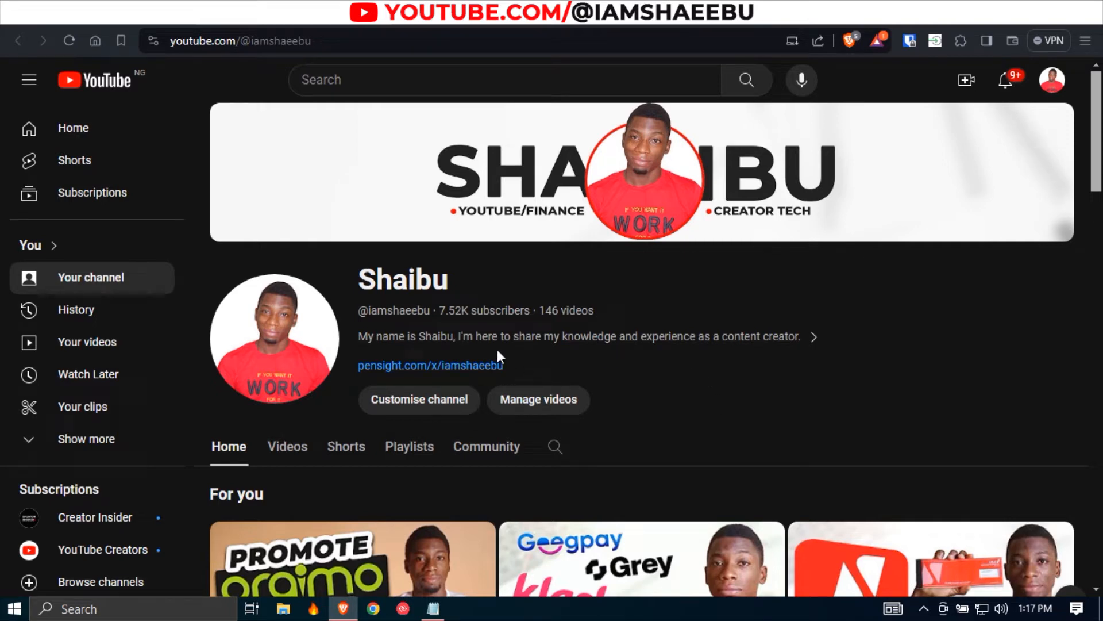
Check the channel's About details and note its listed country, Nigeria.
{"action": "left_click", "coordinate": [813, 336]}
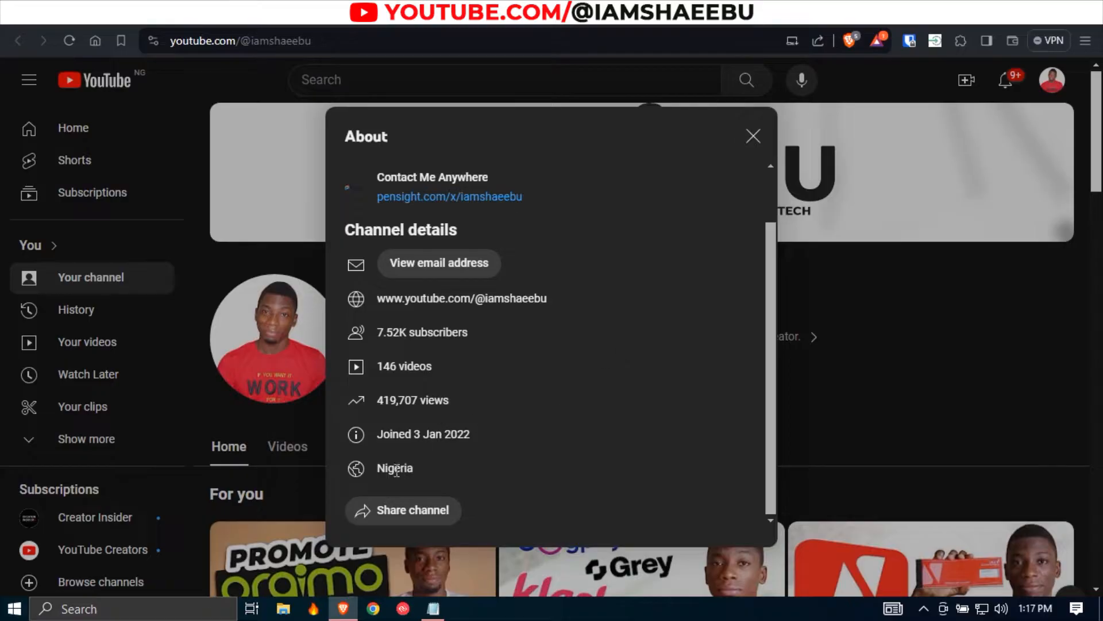
{"action": "double_click", "coordinate": [394, 467]}
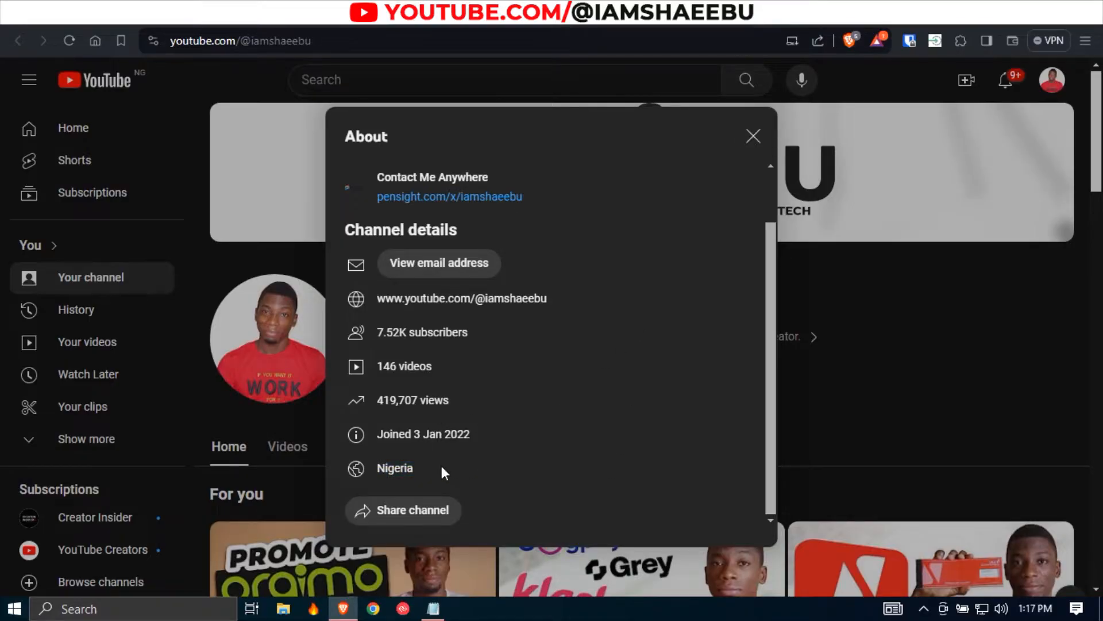
{"action": "mouse_move", "coordinate": [669, 416]}
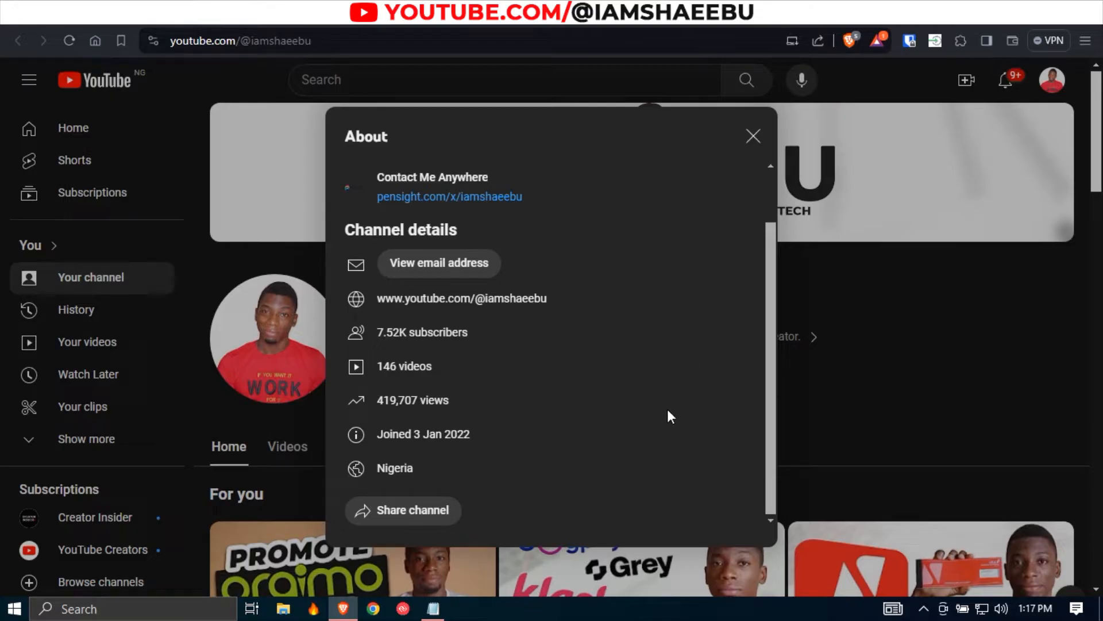
{"action": "left_click", "coordinate": [752, 135]}
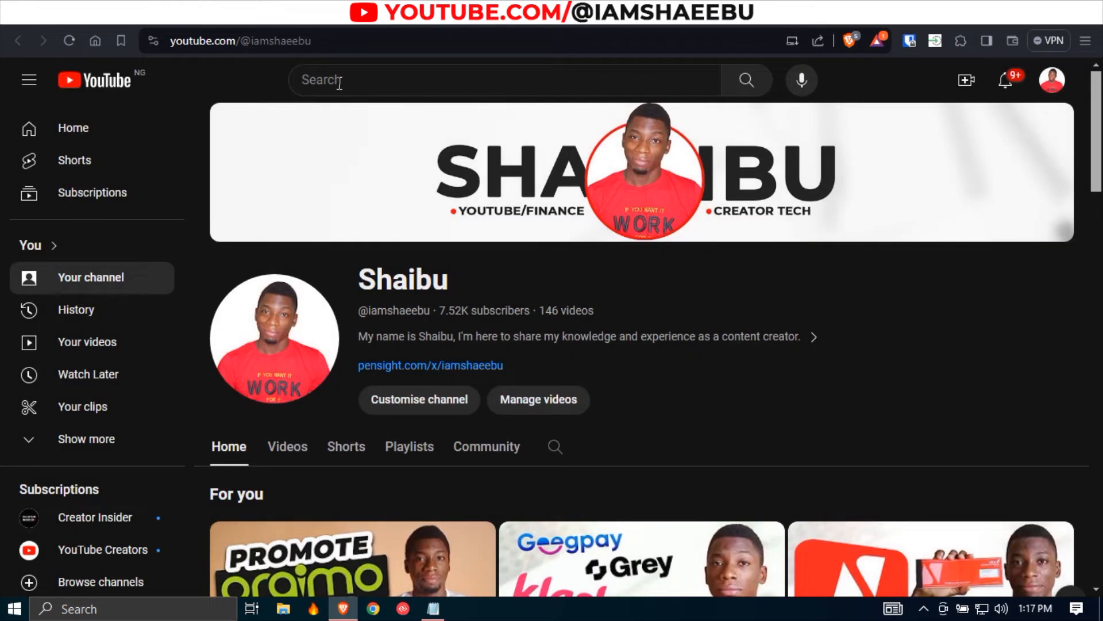
Go to Customise channel > Basic info, scroll to Description and Channel URL, and select the channel ID in the address.
{"action": "left_click", "coordinate": [418, 399]}
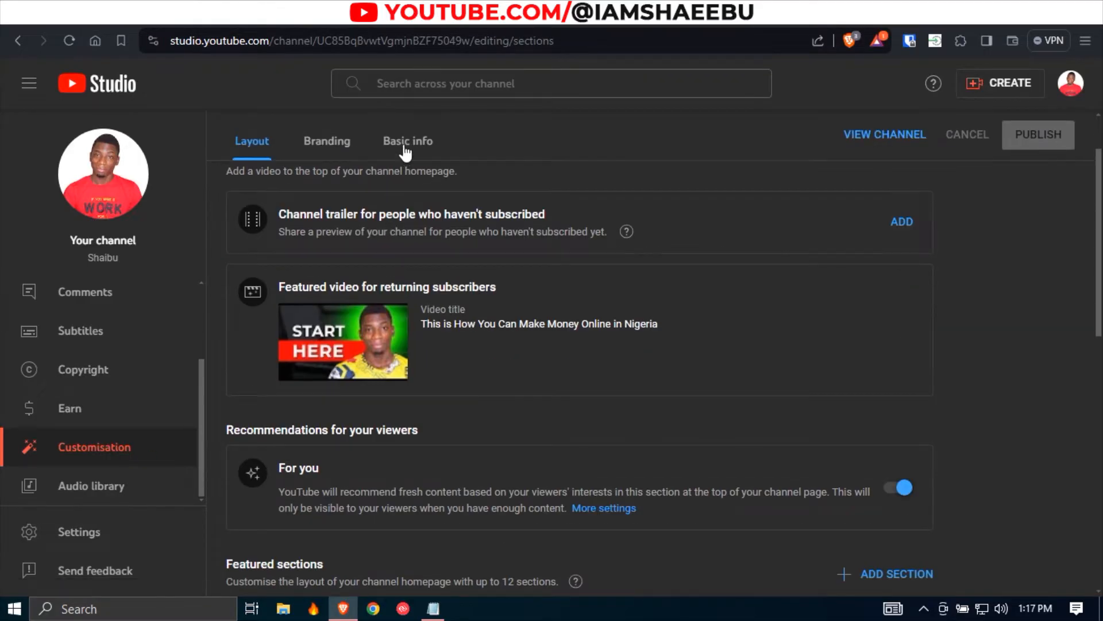
{"action": "left_click", "coordinate": [407, 140]}
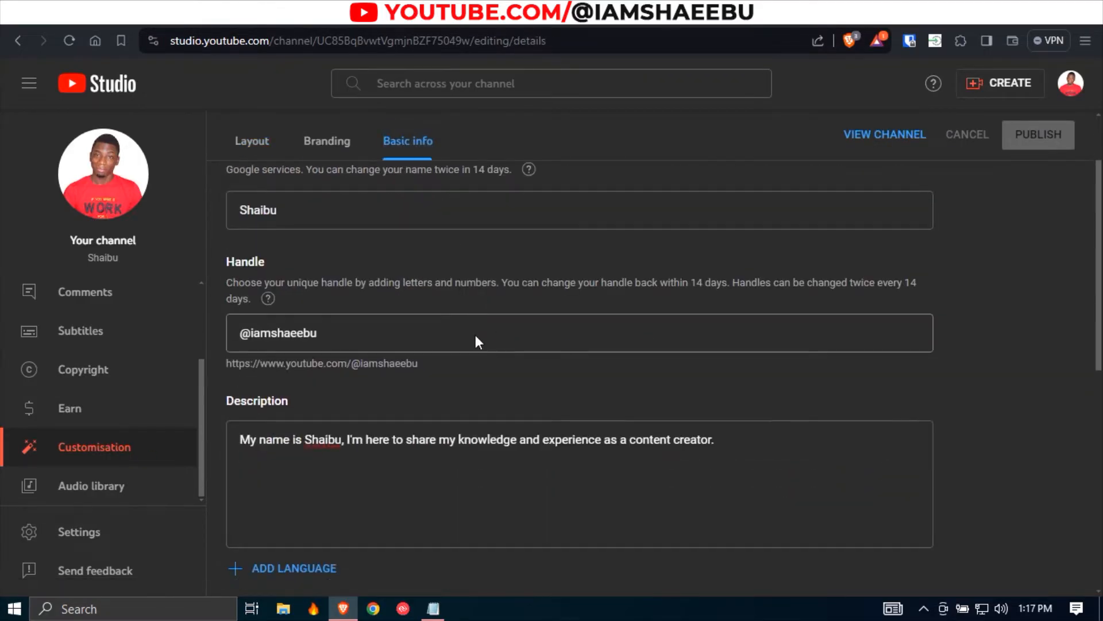
{"action": "scroll", "scroll_direction": "down", "scroll_amount": 3}
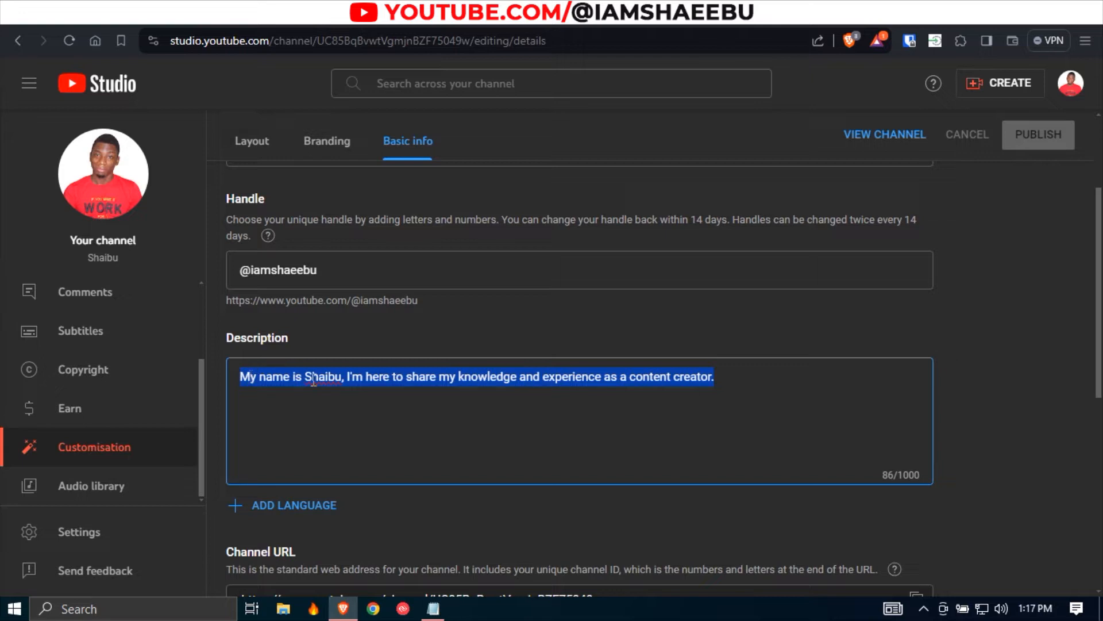
{"action": "scroll", "scroll_direction": "down", "scroll_amount": 3}
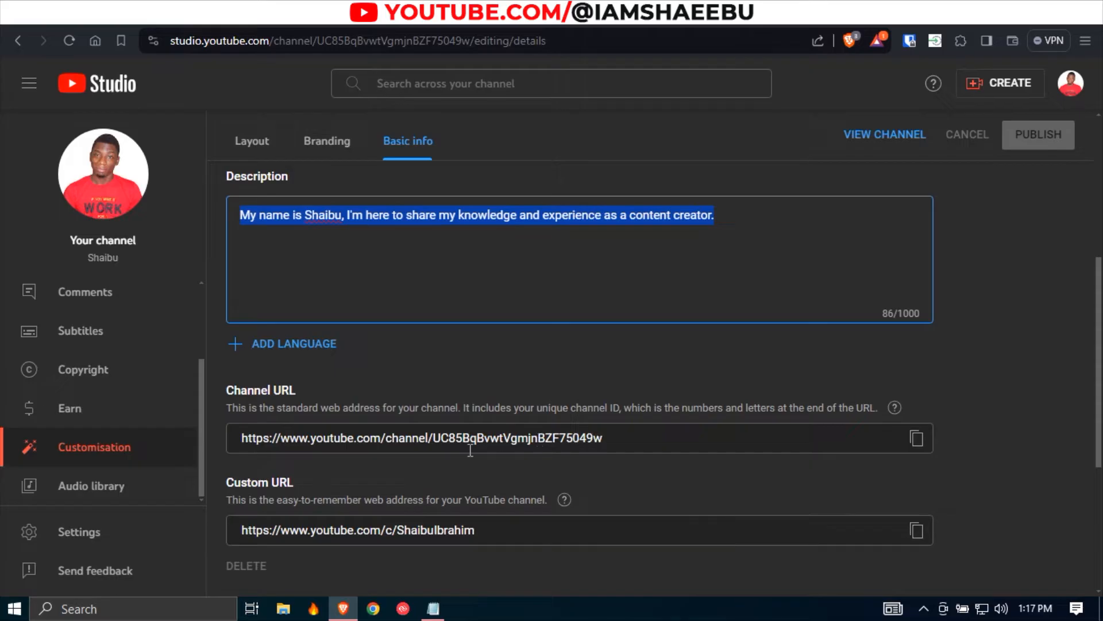
{"action": "mouse_move", "coordinate": [501, 164]}
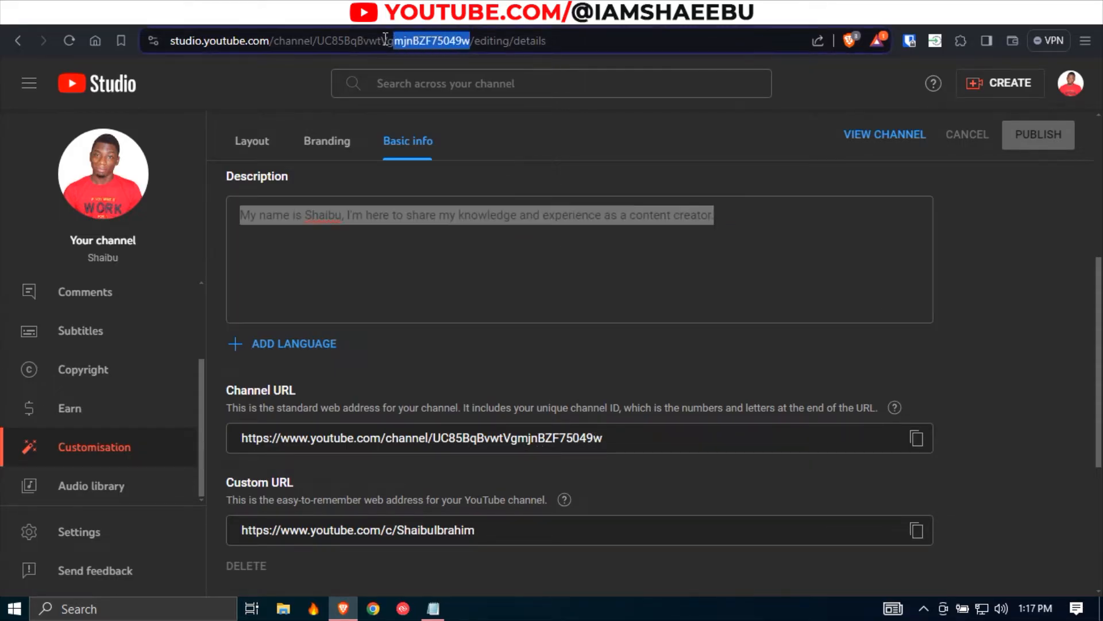
{"action": "double_click", "coordinate": [422, 41]}
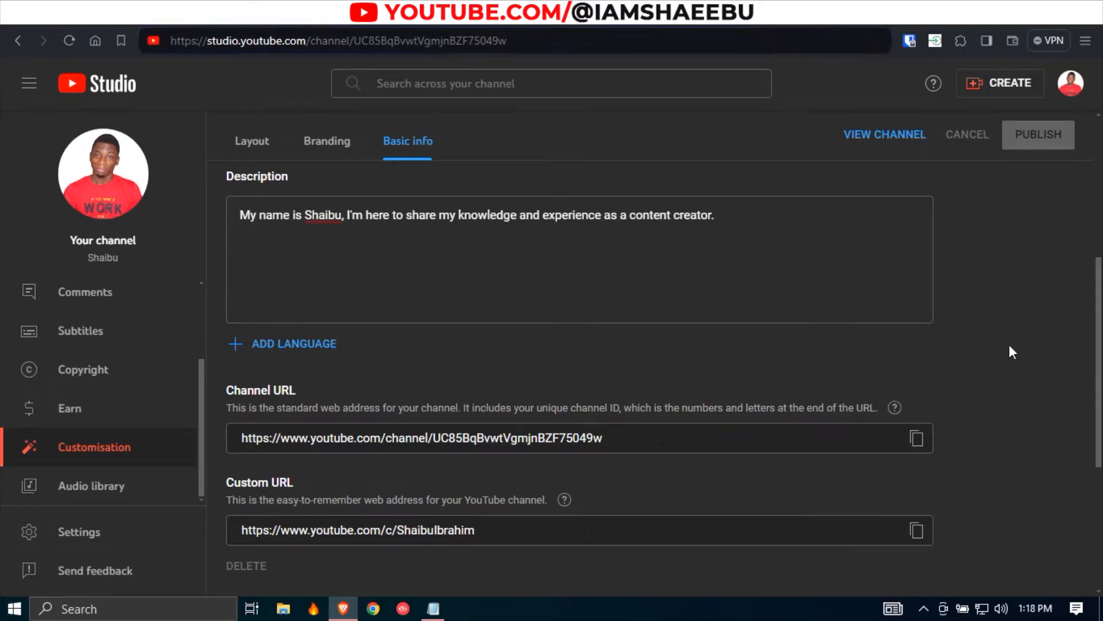
Navigate to developers.google.com, the YouTube product page, and the Data API reference.
{"action": "type", "text": "developers.google.com"}
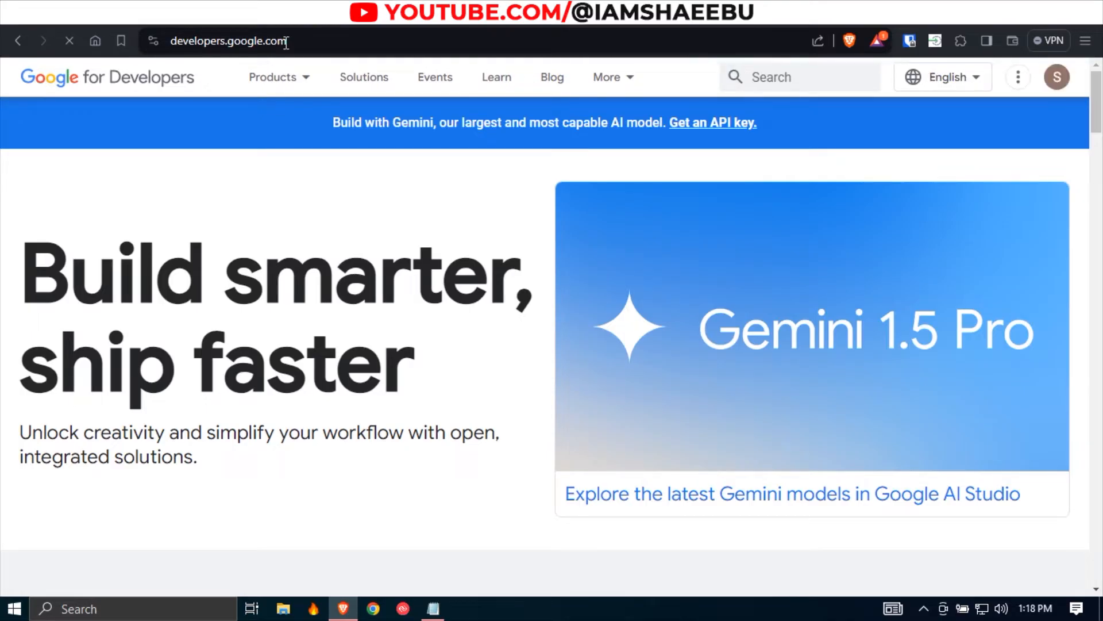
{"action": "left_click", "coordinate": [273, 77]}
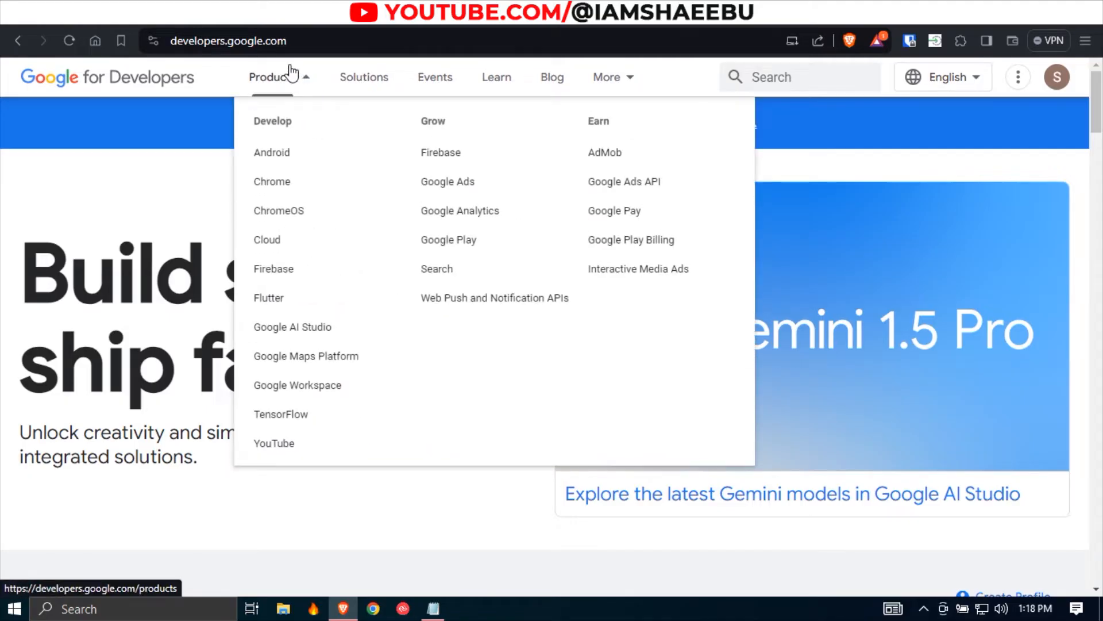
{"action": "left_click", "coordinate": [273, 443]}
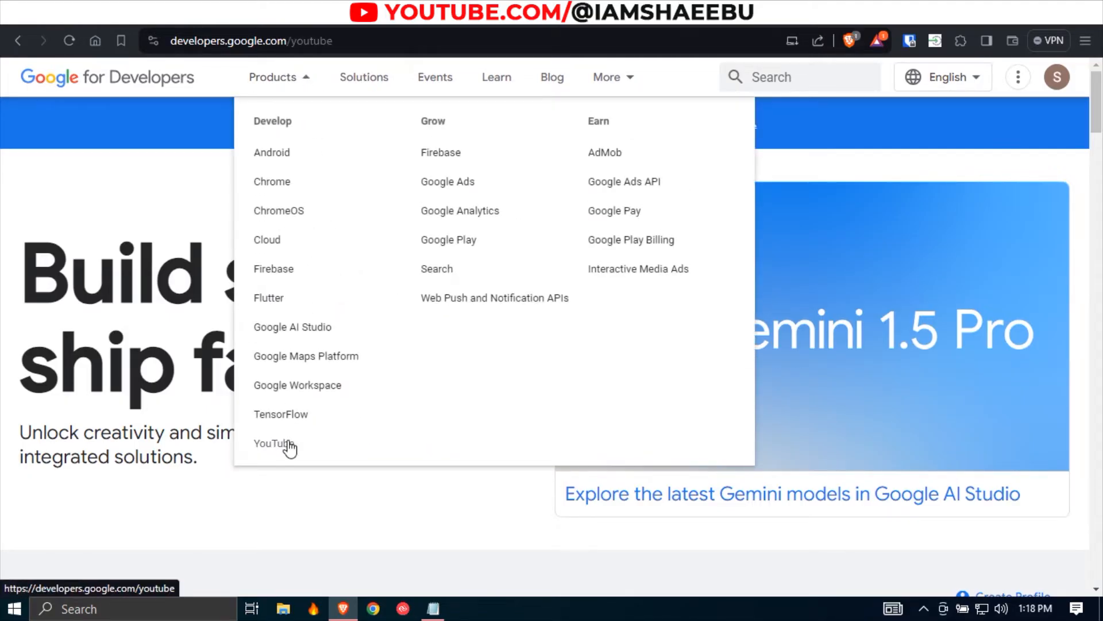
{"action": "left_click", "coordinate": [273, 443]}
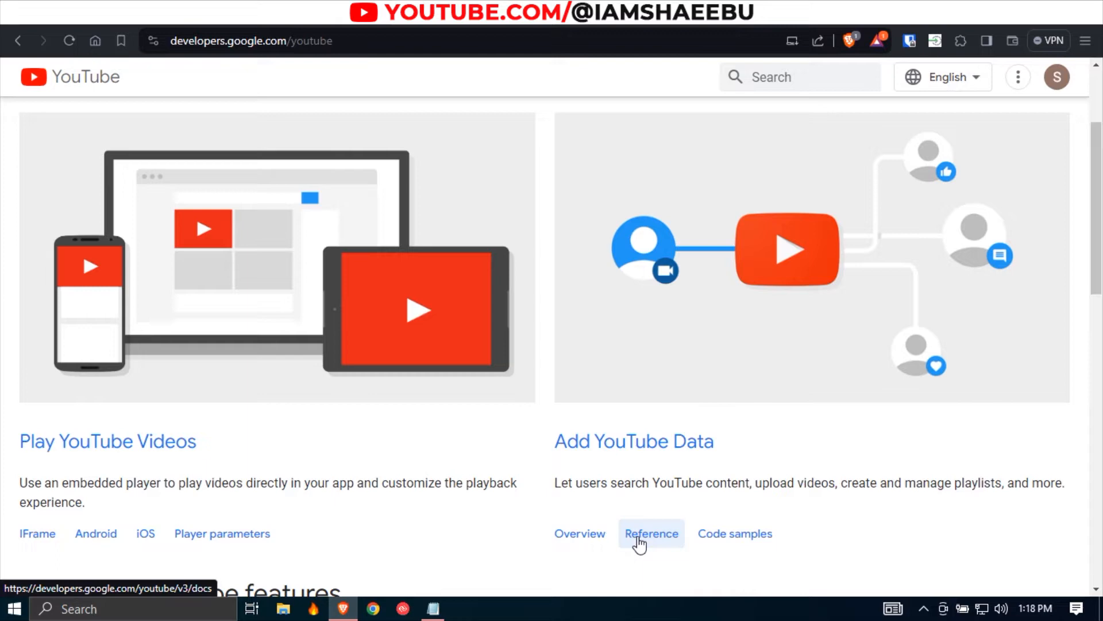
{"action": "left_click", "coordinate": [650, 533]}
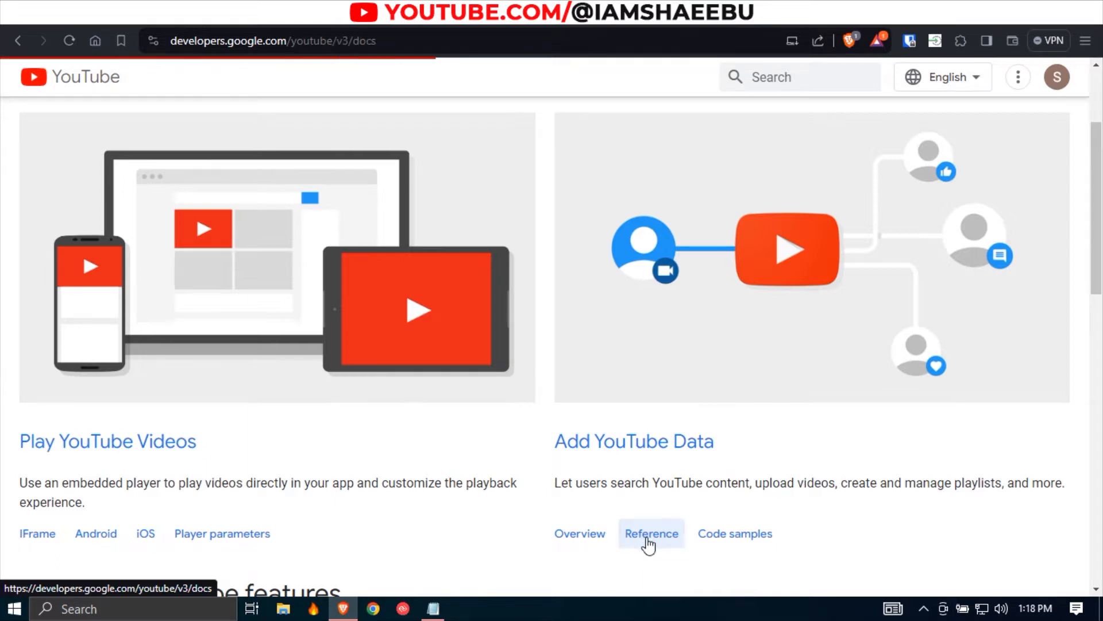
Reach the Channels: update reference, dismiss its try-it panel, and scroll to Common use cases.
{"action": "left_click", "coordinate": [650, 533]}
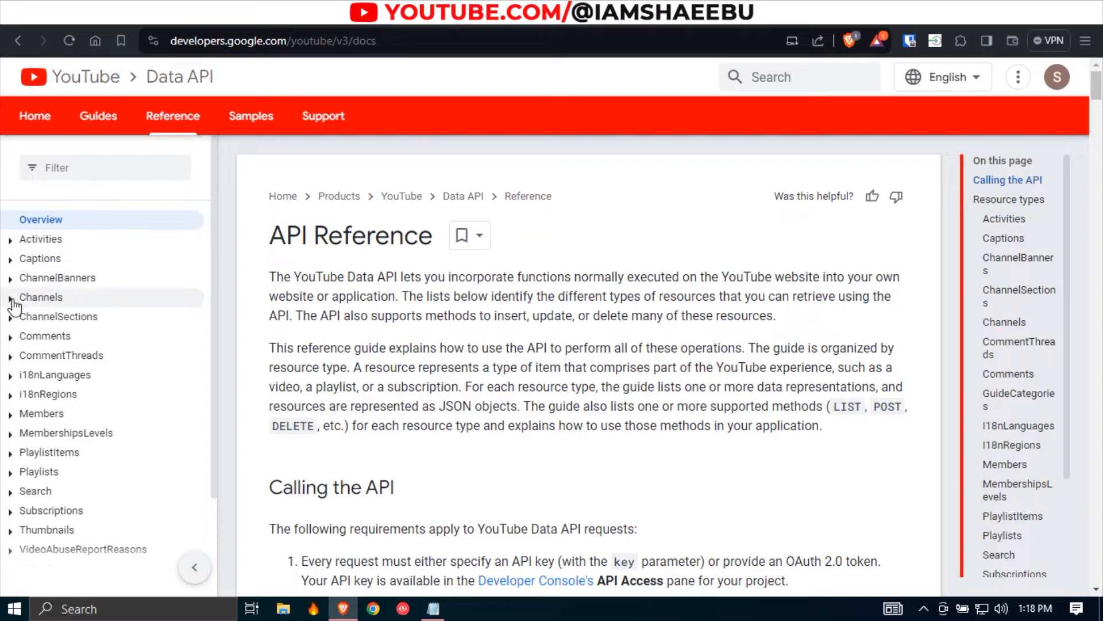
{"action": "left_click", "coordinate": [40, 296]}
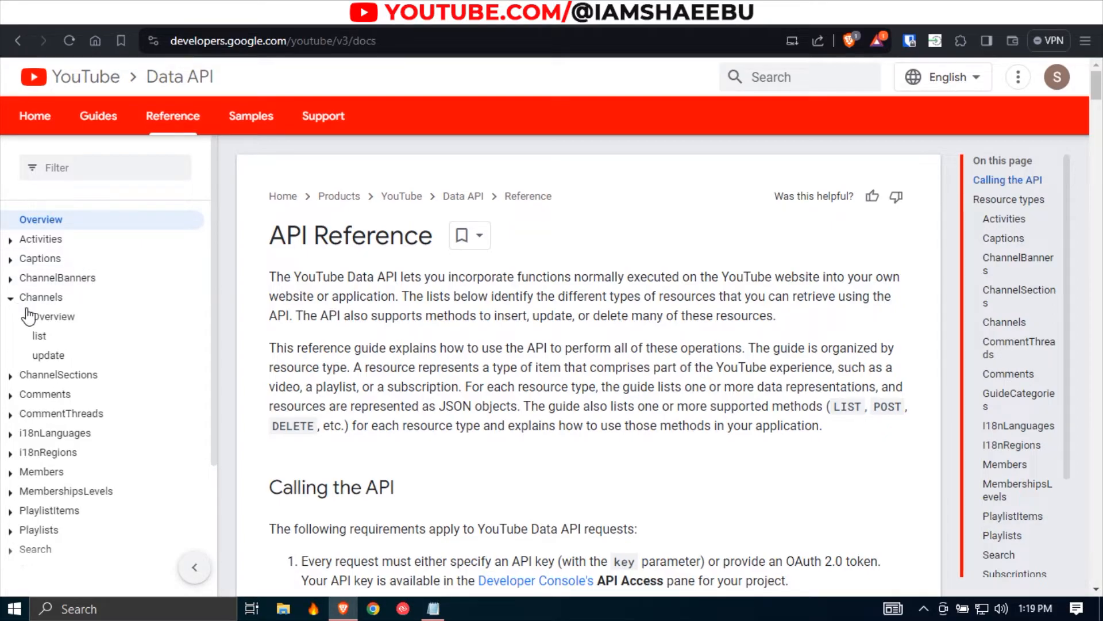
{"action": "left_click", "coordinate": [48, 354]}
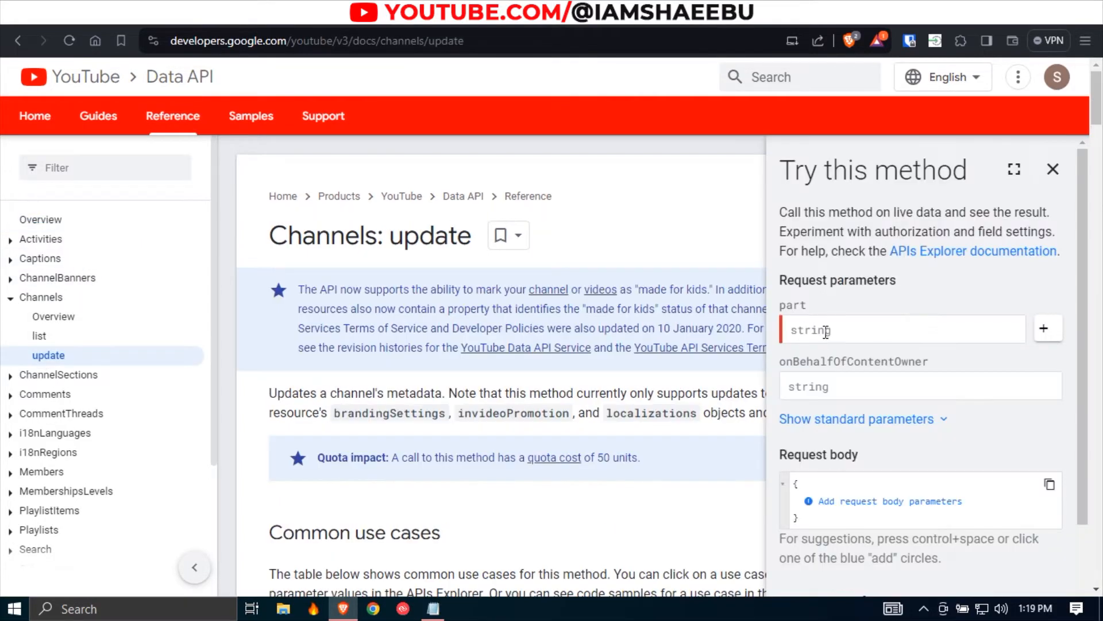
{"action": "left_click", "coordinate": [1053, 169]}
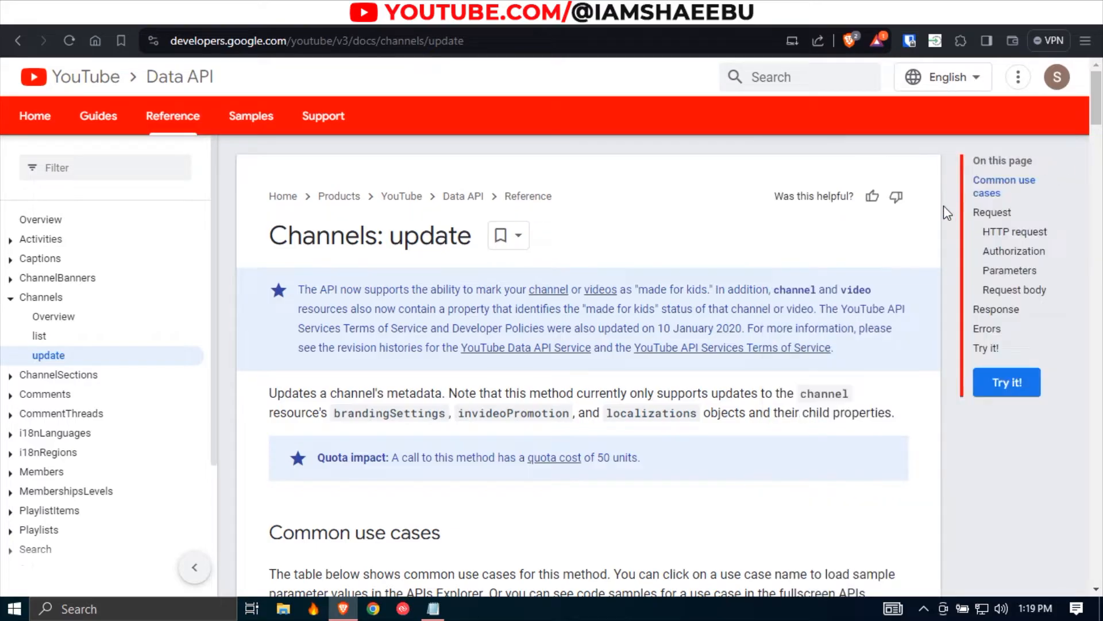
{"action": "scroll", "scroll_direction": "down", "scroll_amount": 3}
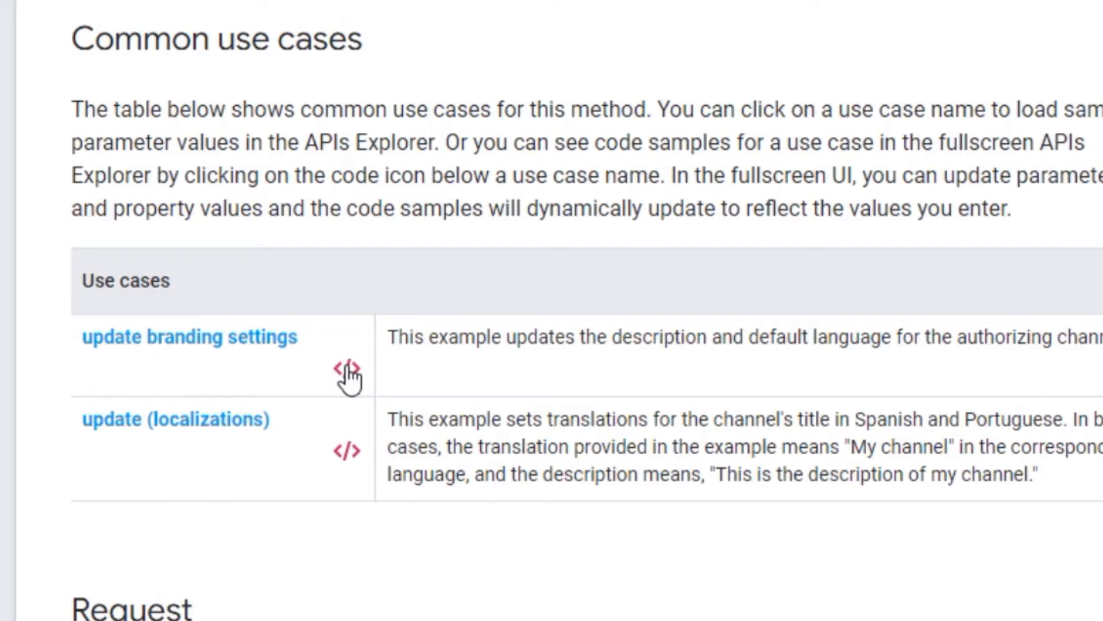
Load the 'update branding settings' example in the full-screen APIs Explorer.
{"action": "left_click", "coordinate": [347, 370]}
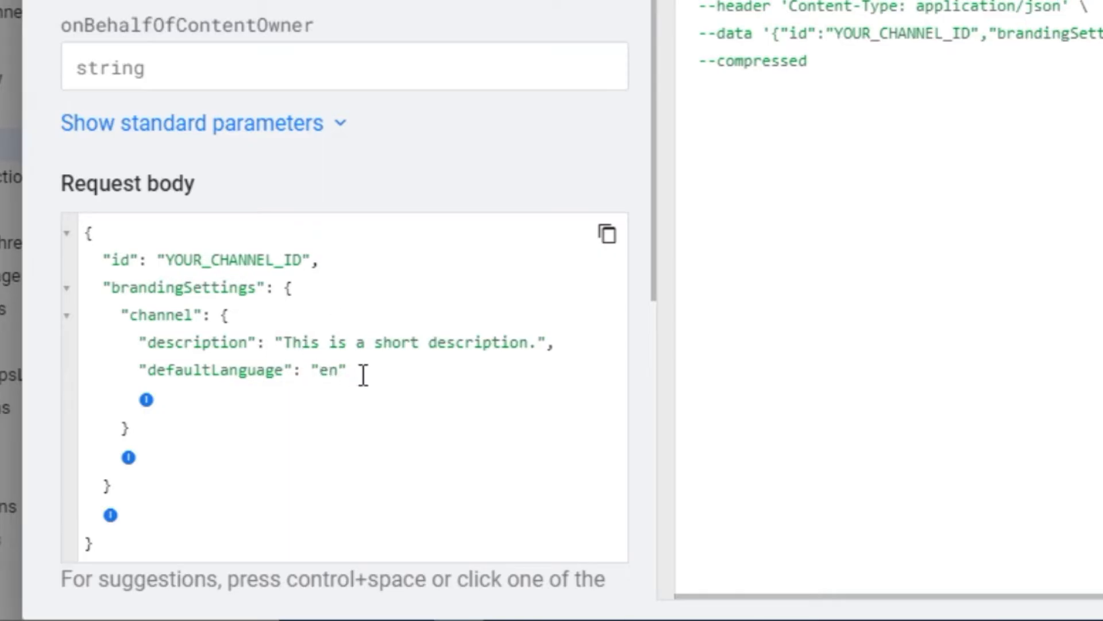
{"action": "mouse_move", "coordinate": [334, 343]}
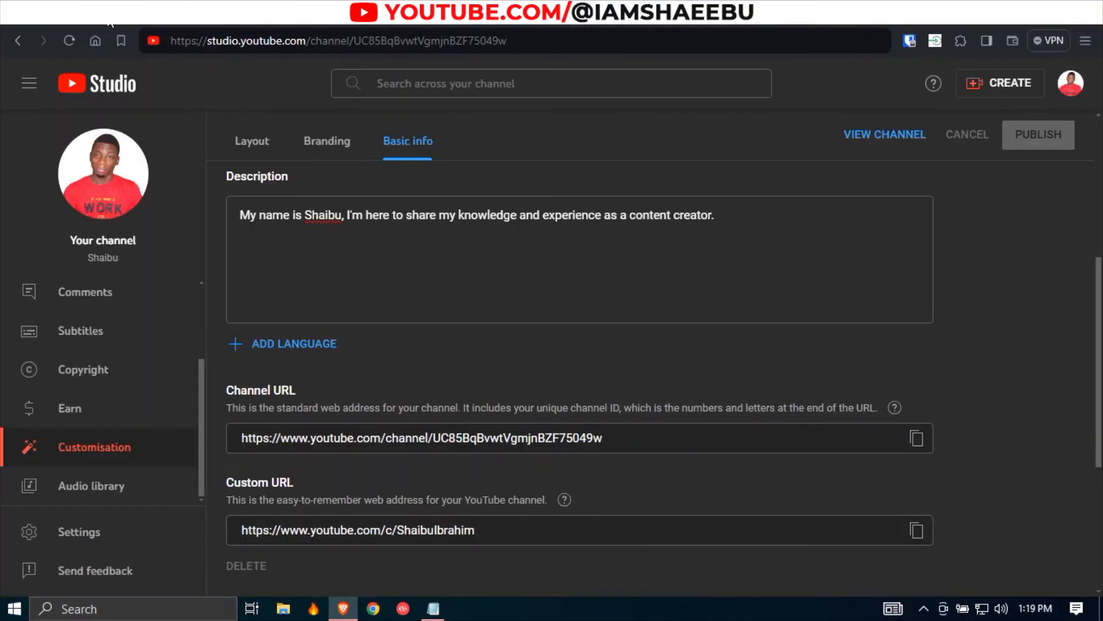
Copy the channel ID from the YouTube Studio page address.
{"action": "left_click", "coordinate": [443, 40]}
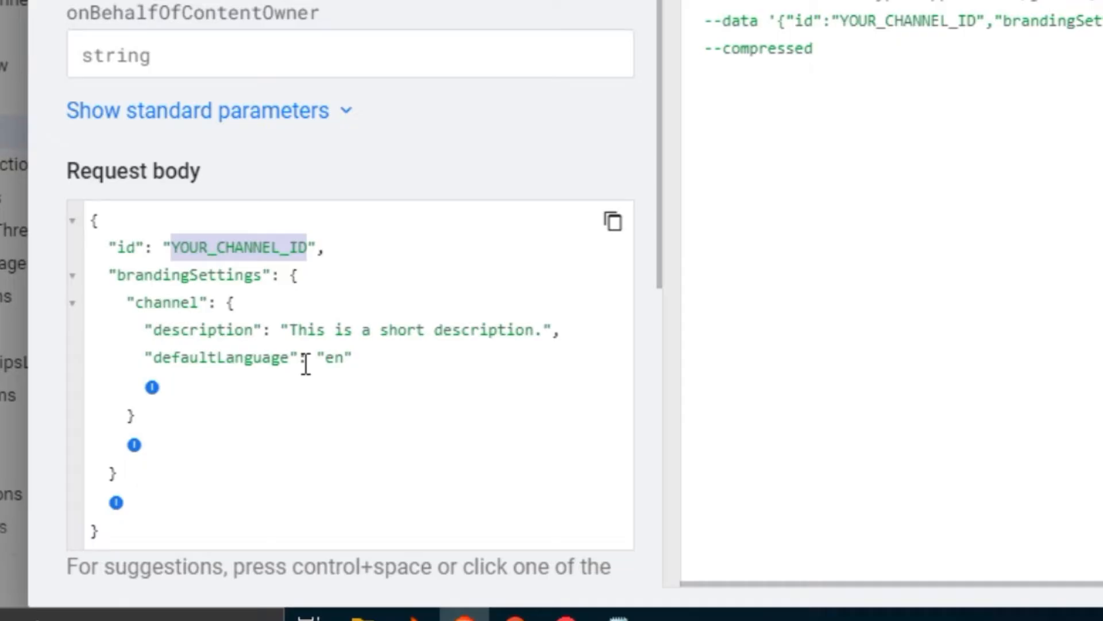
Replace the sample values with channel ID UC85BqBvwtVgmjnBZF75049w and the real description, adding a comma after "en".
{"action": "type", "text": "UC85BqBvwtVgmjnBZF75049w\","}
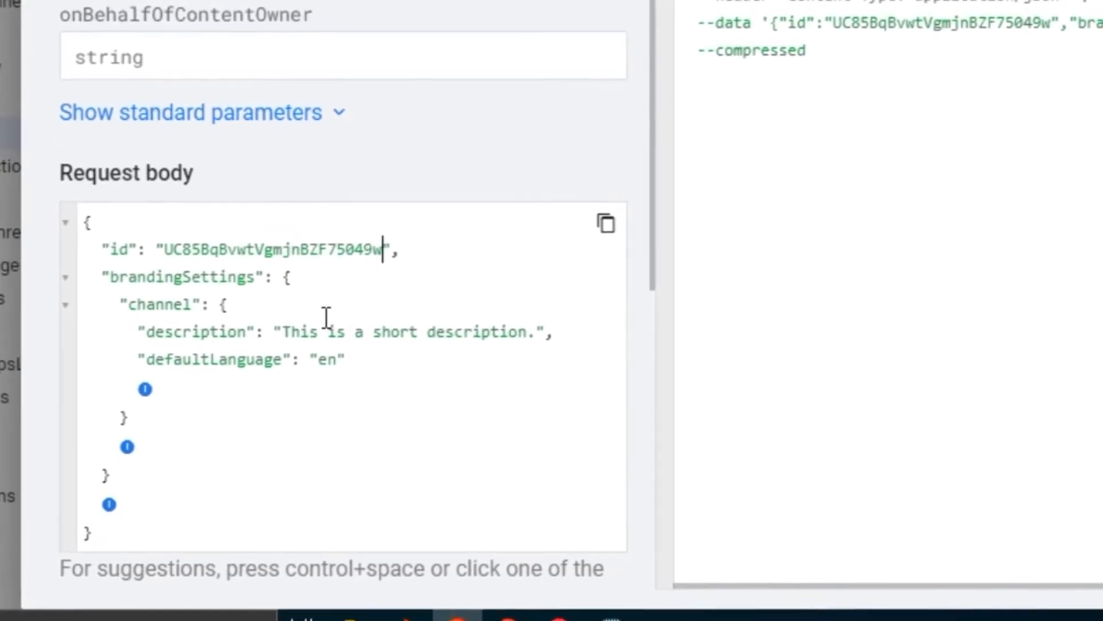
{"action": "scroll", "scroll_direction": "down", "scroll_amount": 3}
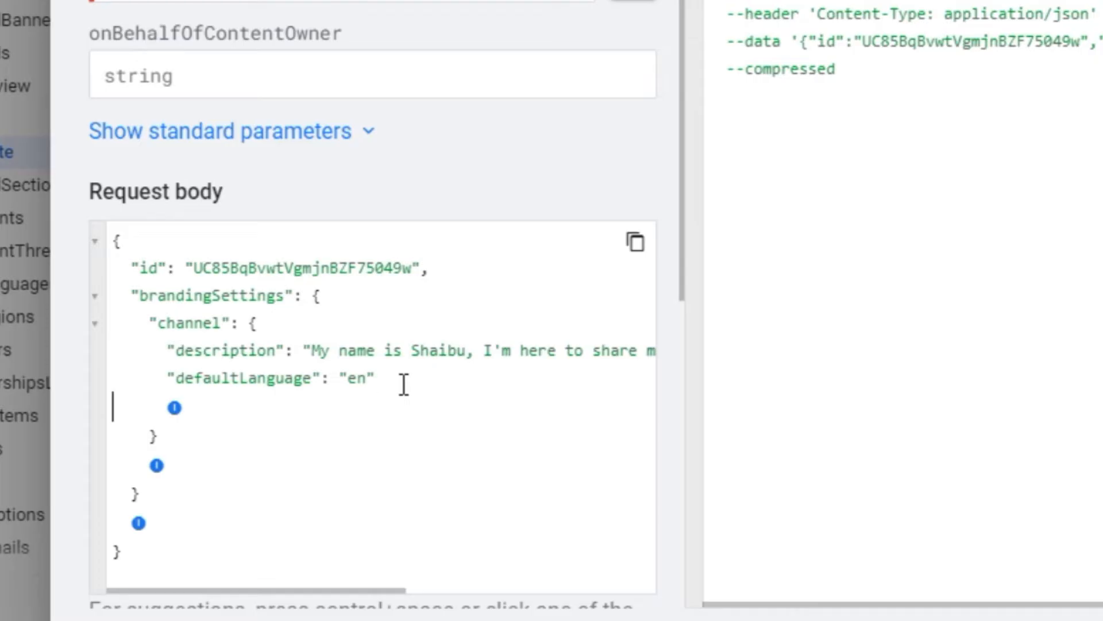
{"action": "type", "text": ","}
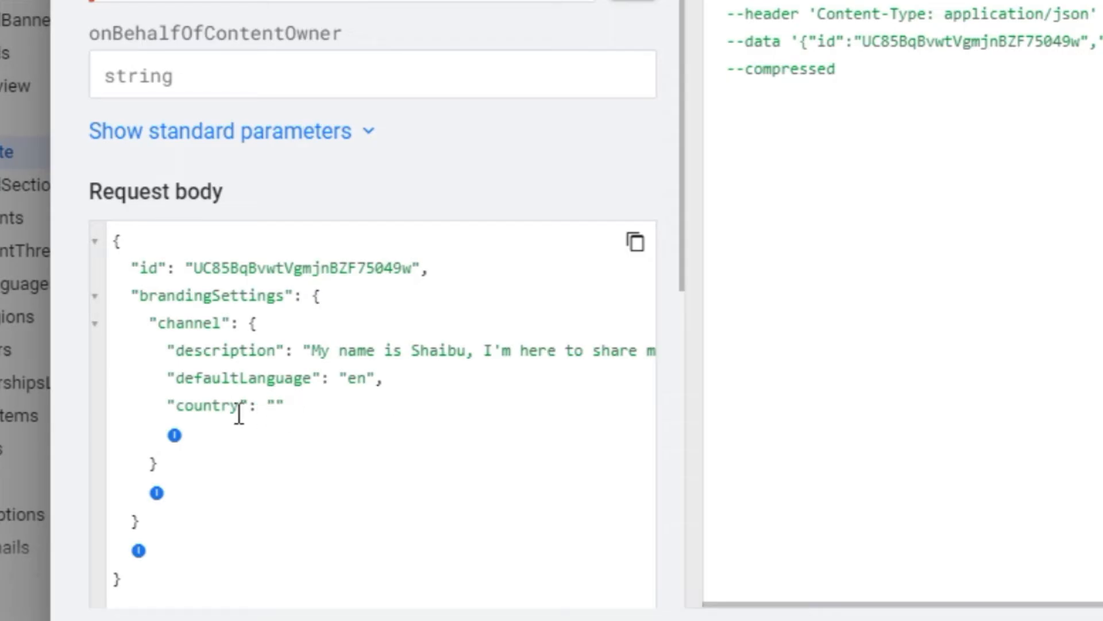
Add an empty "country": "" field under brandingSettings.channel and run the request.
{"action": "scroll", "scroll_direction": "down", "scroll_amount": 3}
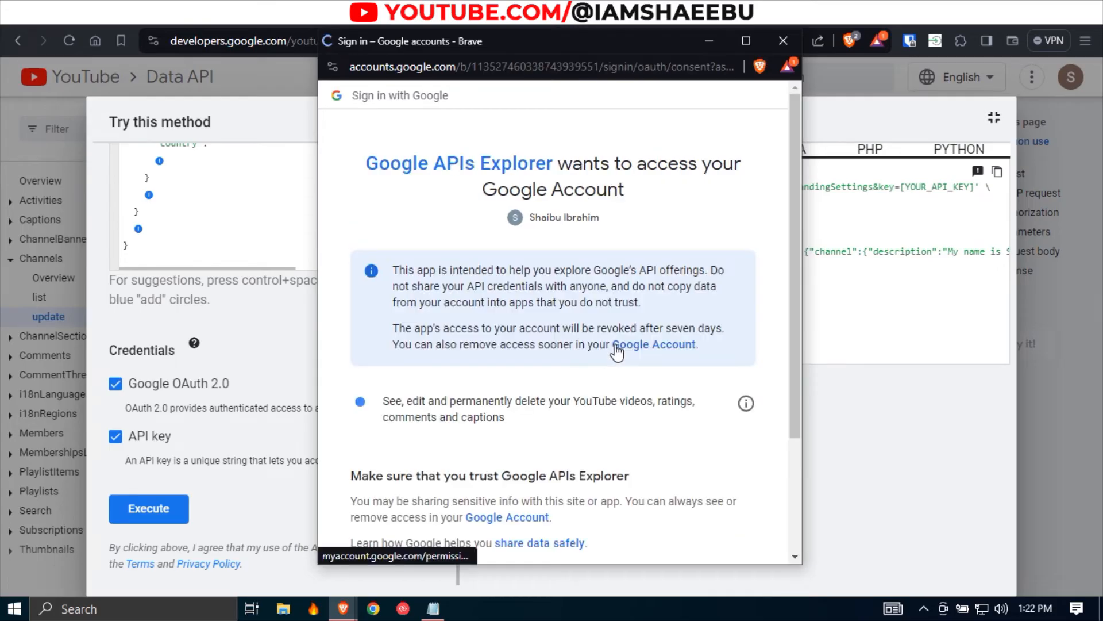
Allow Google APIs Explorer access so the Channels.update request returns 200.
{"action": "scroll", "scroll_direction": "down", "scroll_amount": 3}
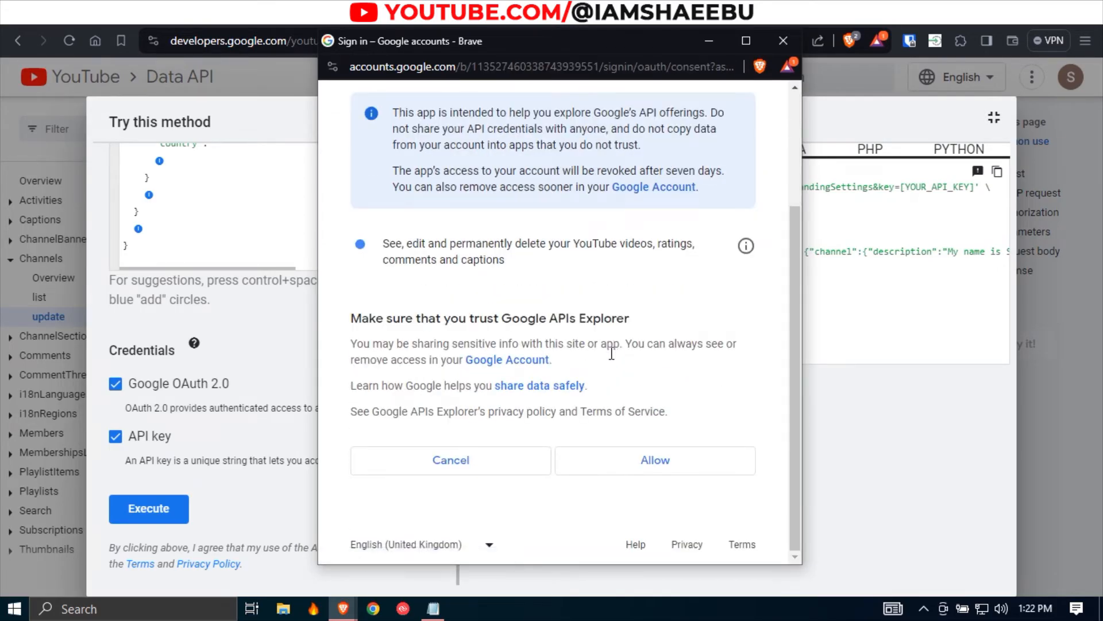
{"action": "left_click", "coordinate": [653, 460]}
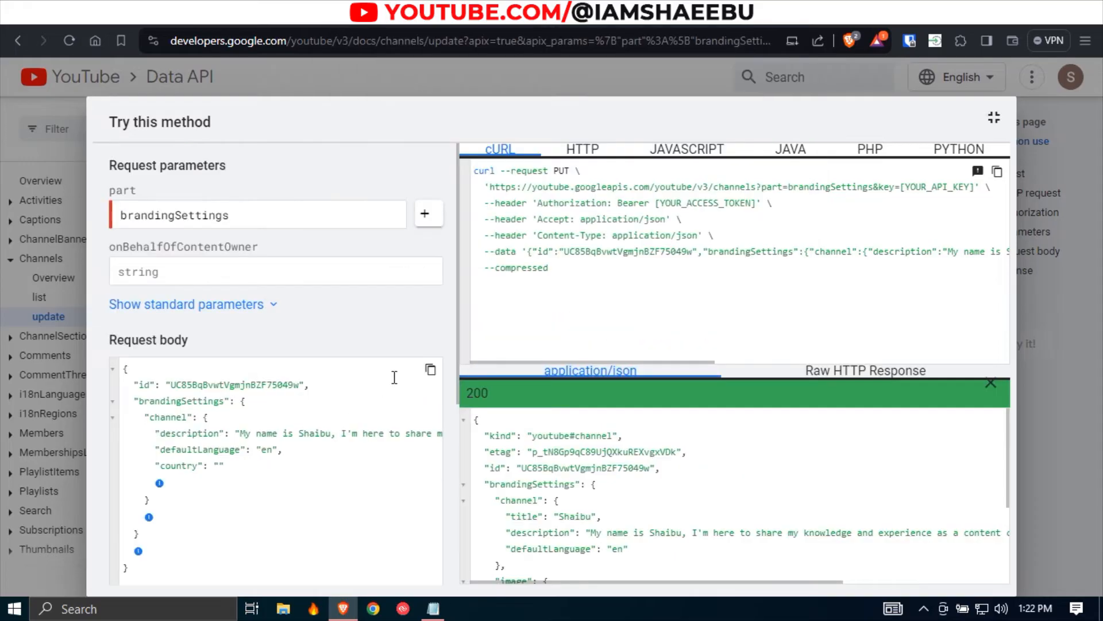
{"action": "mouse_move", "coordinate": [523, 407]}
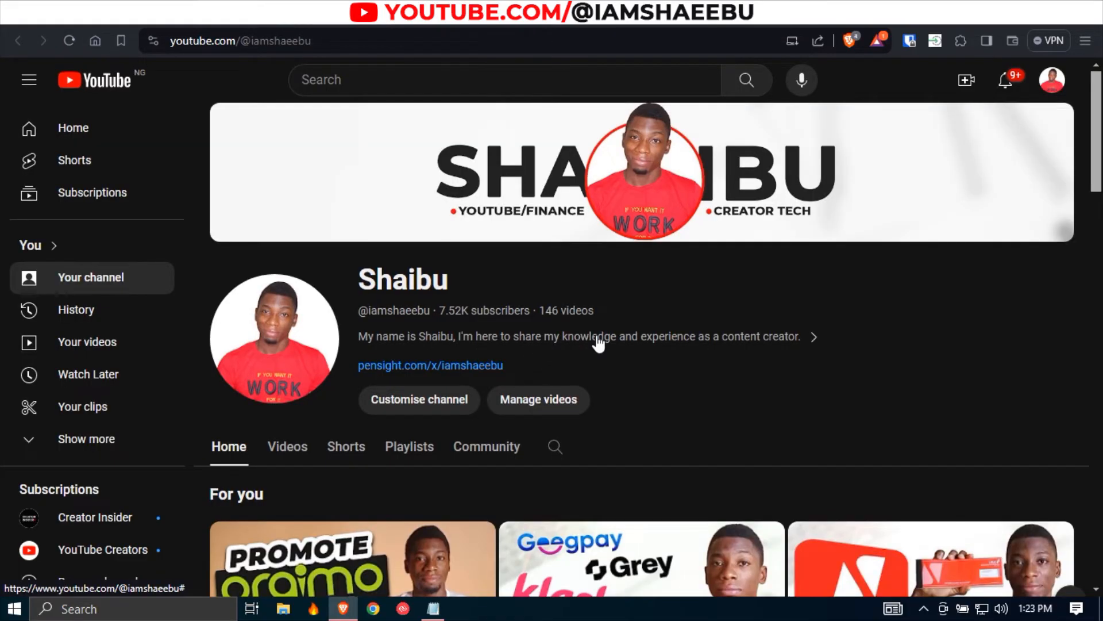
Review the channel's About details confirming no country is listed, then close them.
{"action": "left_click", "coordinate": [815, 336]}
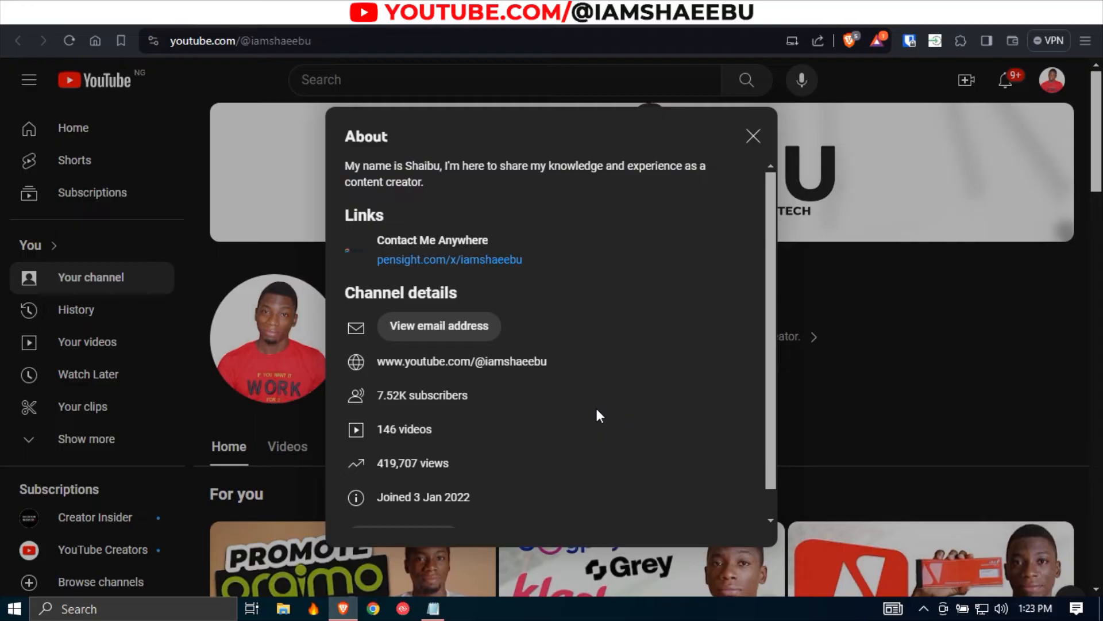
{"action": "mouse_move", "coordinate": [592, 236]}
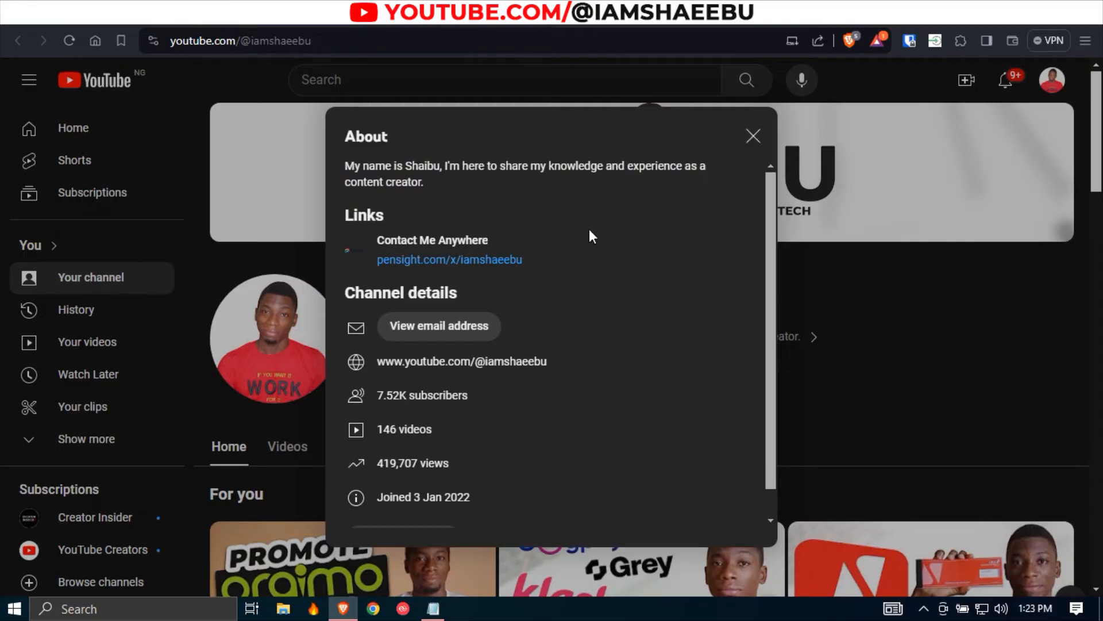
{"action": "mouse_move", "coordinate": [752, 136]}
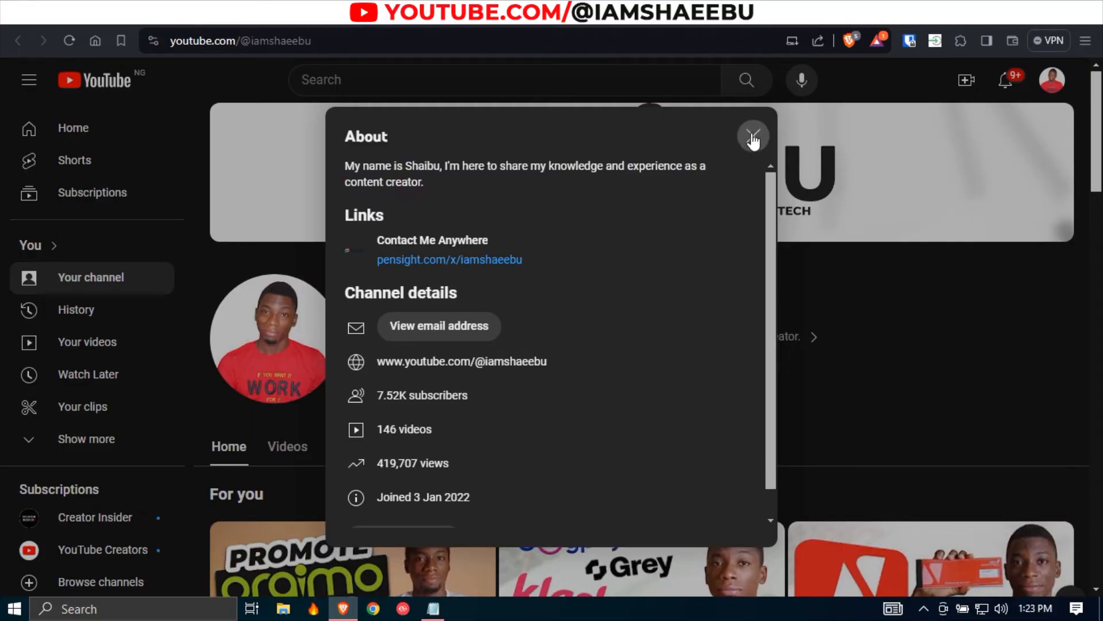
{"action": "left_click", "coordinate": [753, 136]}
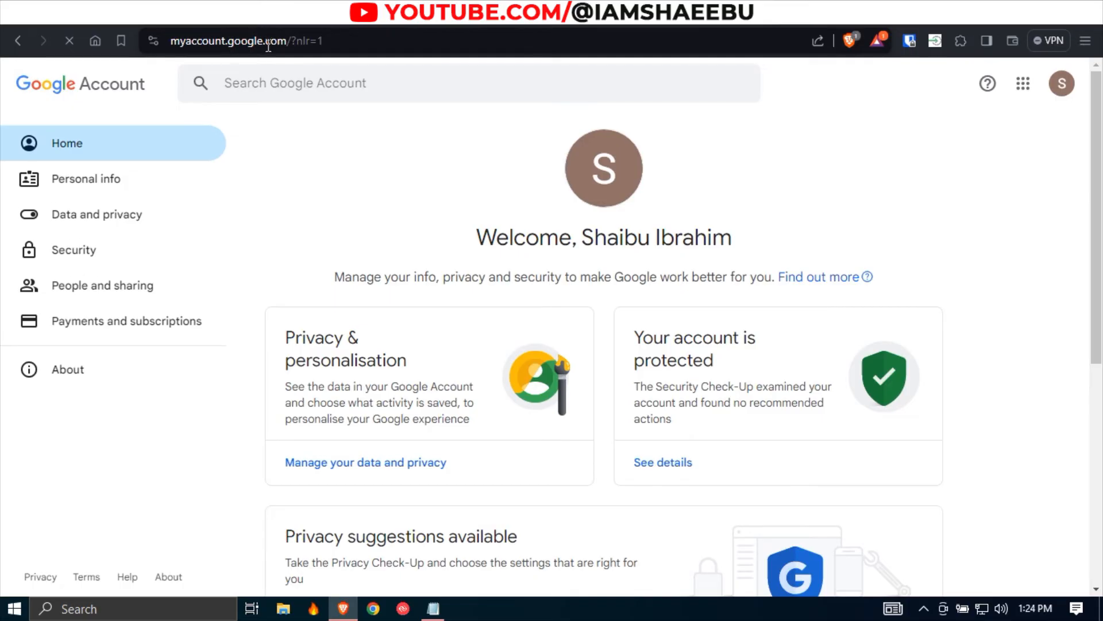
Switch to the brand account and scroll Data and privacy to Third-party apps and services.
{"action": "left_click", "coordinate": [1061, 83]}
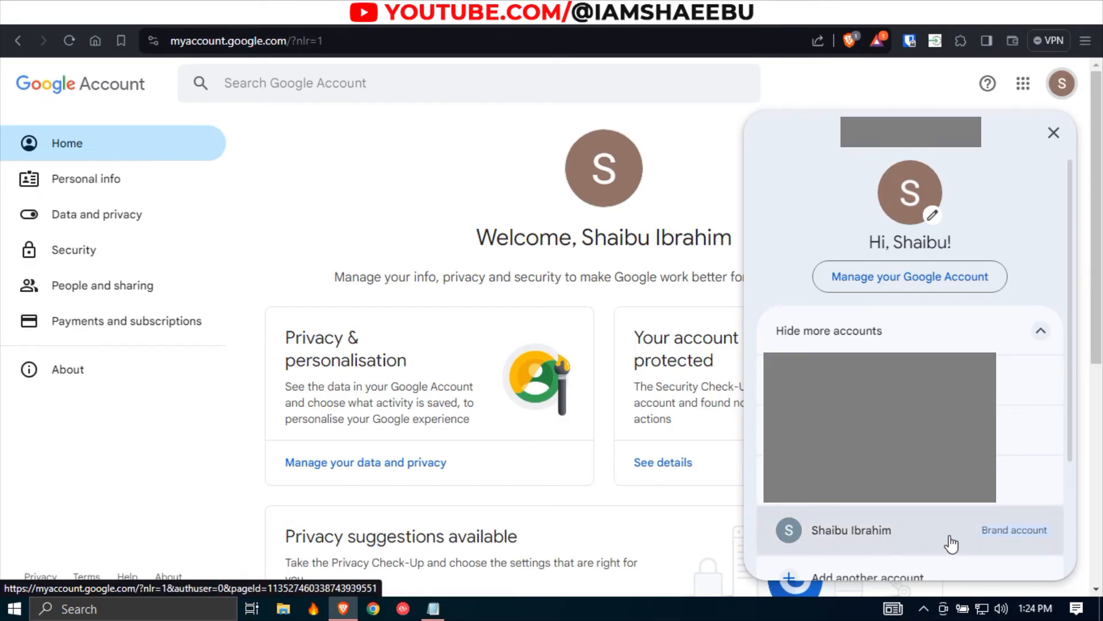
{"action": "left_click", "coordinate": [850, 529]}
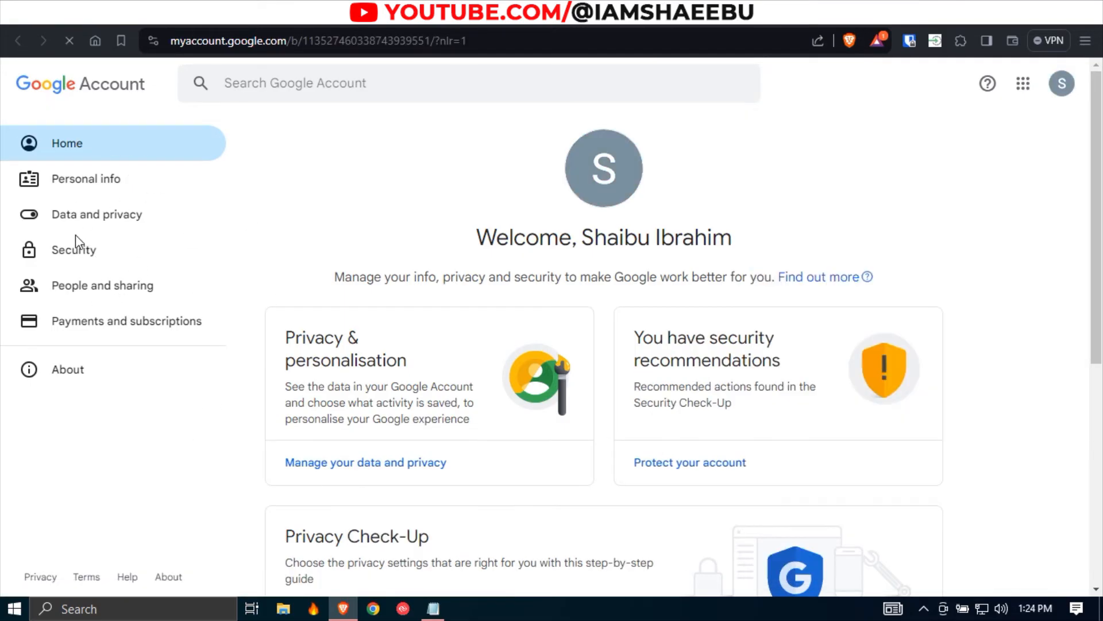
{"action": "left_click", "coordinate": [96, 214]}
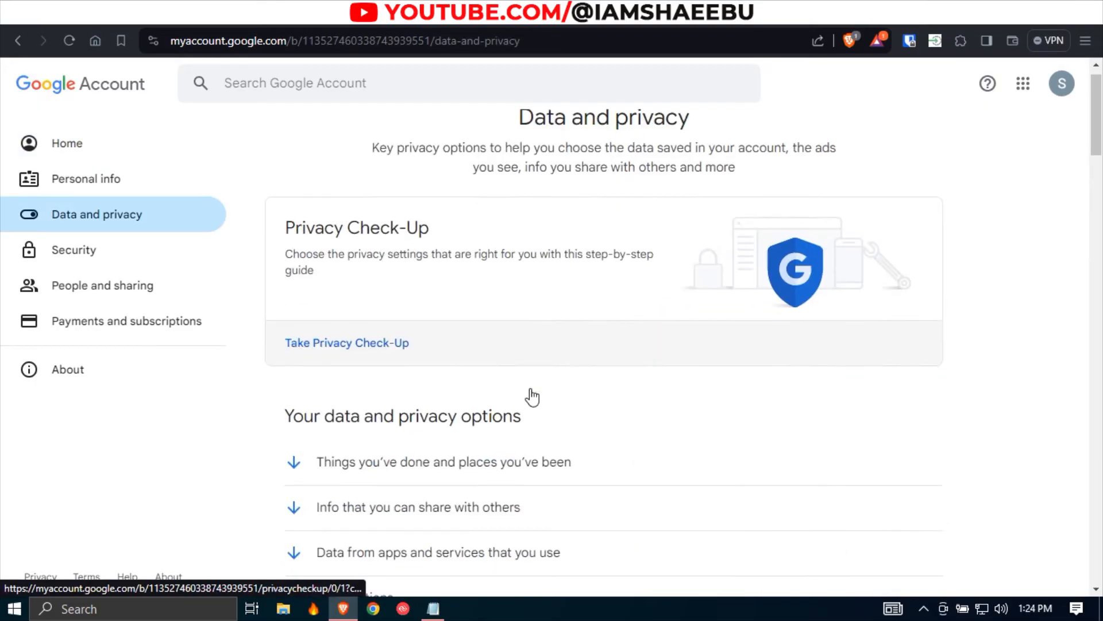
{"action": "scroll", "scroll_direction": "down", "scroll_amount": 3}
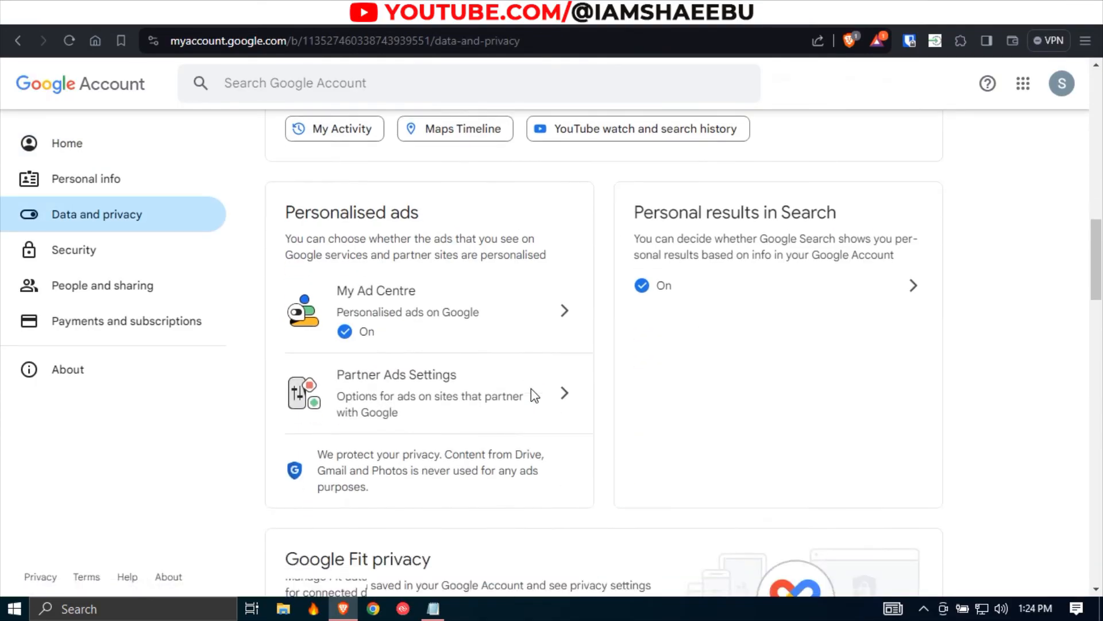
{"action": "scroll", "scroll_direction": "down", "scroll_amount": 3}
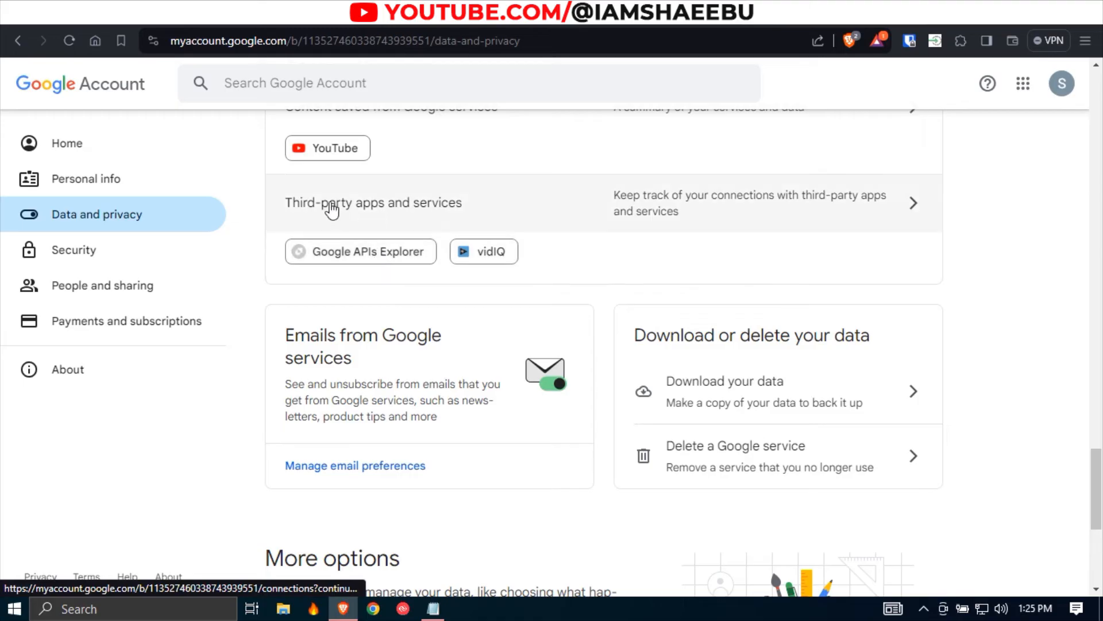
{"action": "mouse_move", "coordinate": [461, 207]}
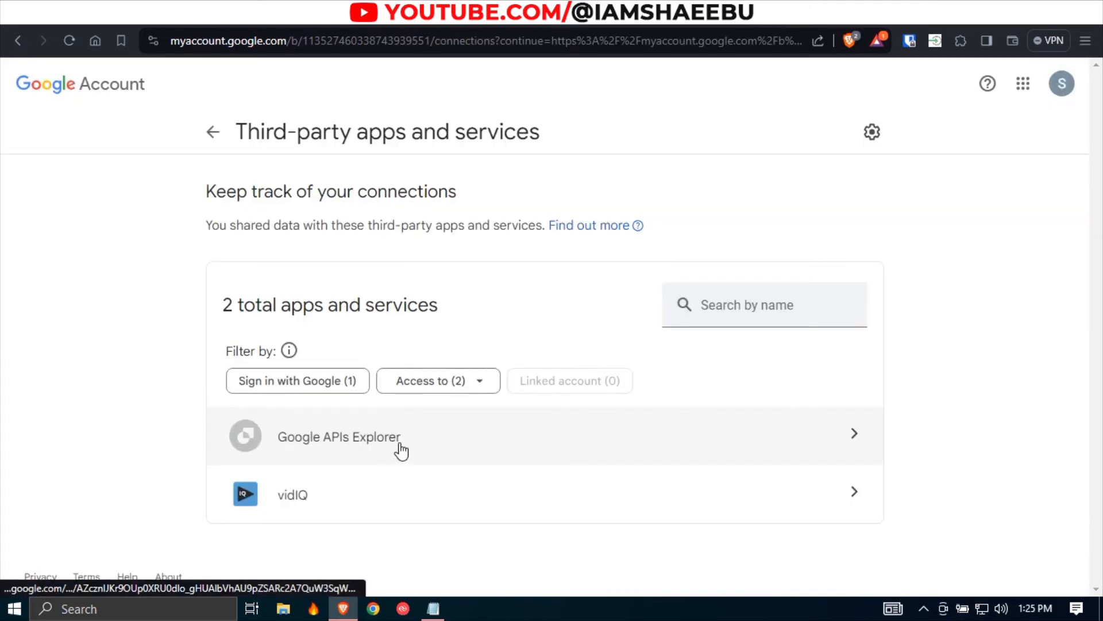
Review Google APIs Explorer's connection, start Delete all connections, then cancel to keep the access.
{"action": "left_click", "coordinate": [339, 437]}
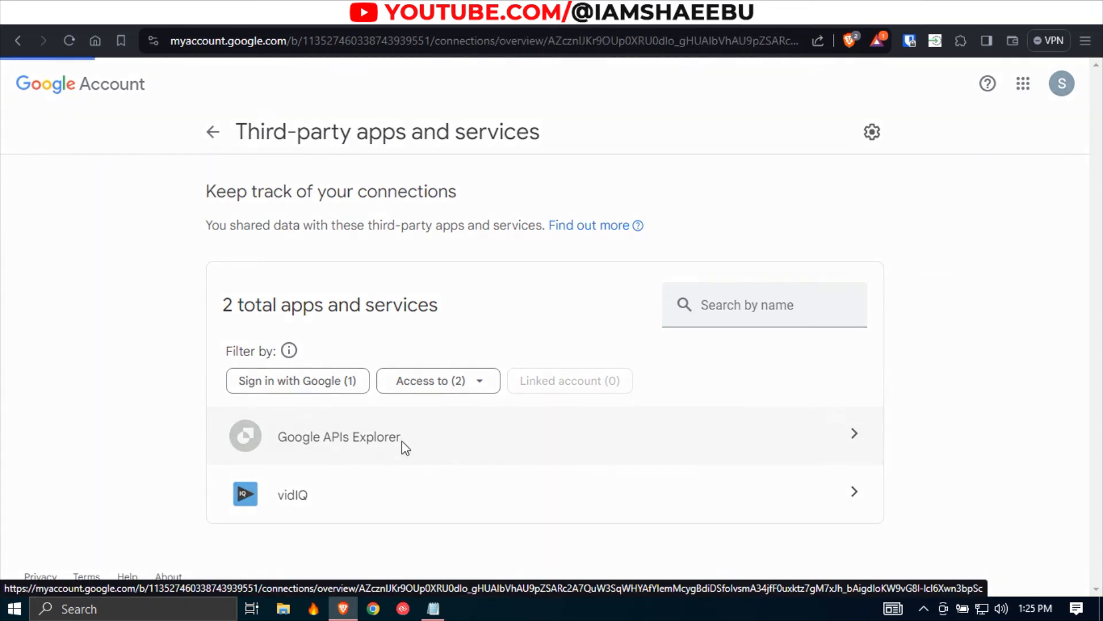
{"action": "left_click", "coordinate": [338, 436]}
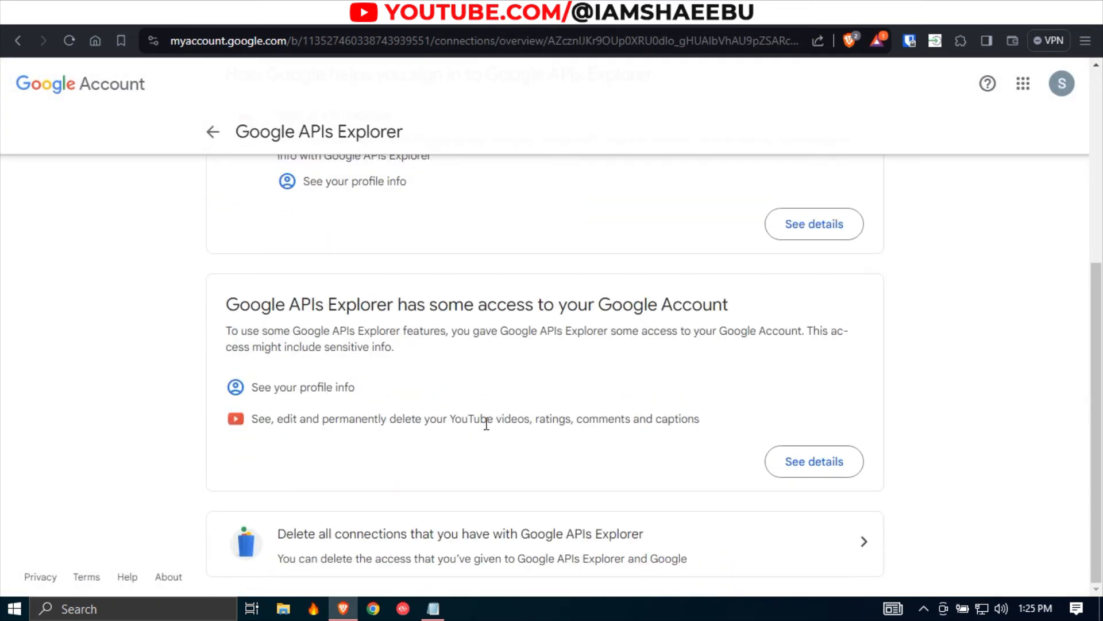
{"action": "mouse_move", "coordinate": [509, 545]}
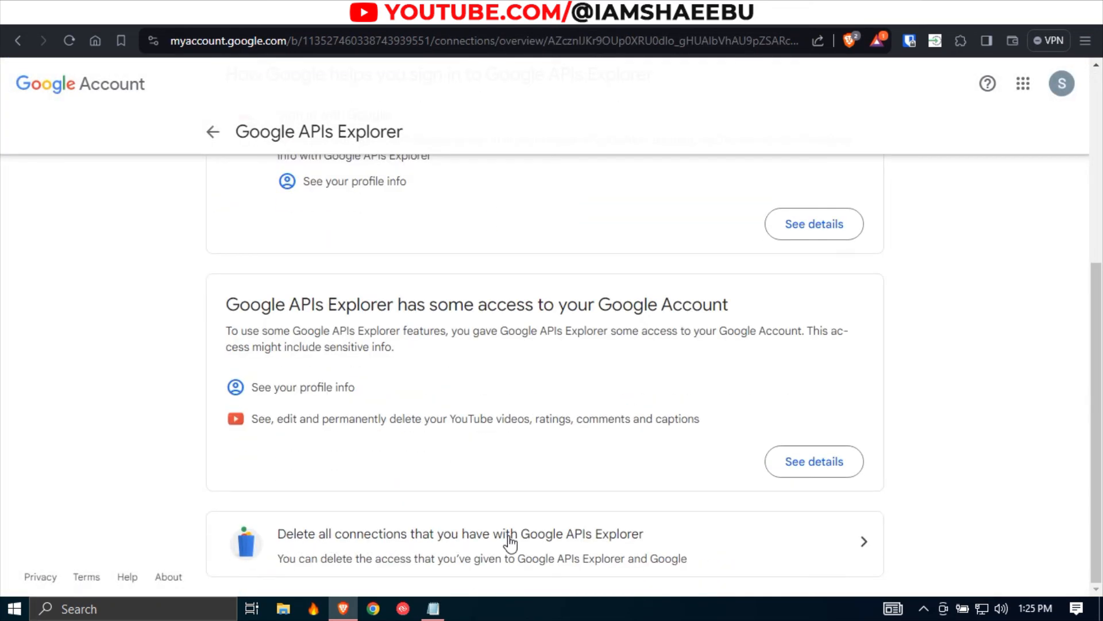
{"action": "left_click", "coordinate": [463, 533]}
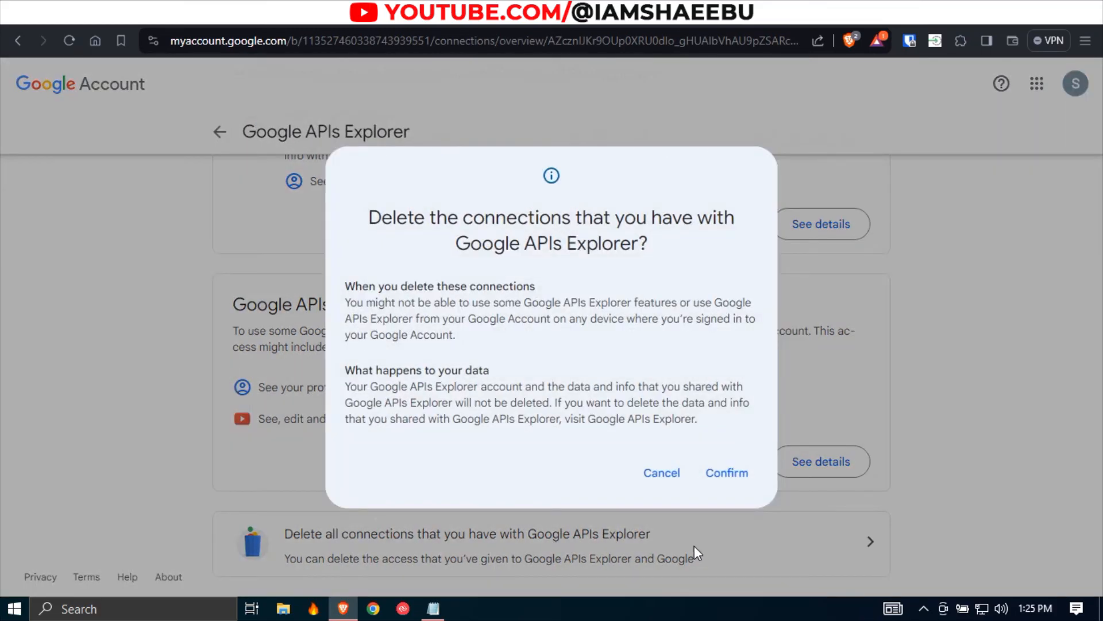
{"action": "mouse_move", "coordinate": [673, 503]}
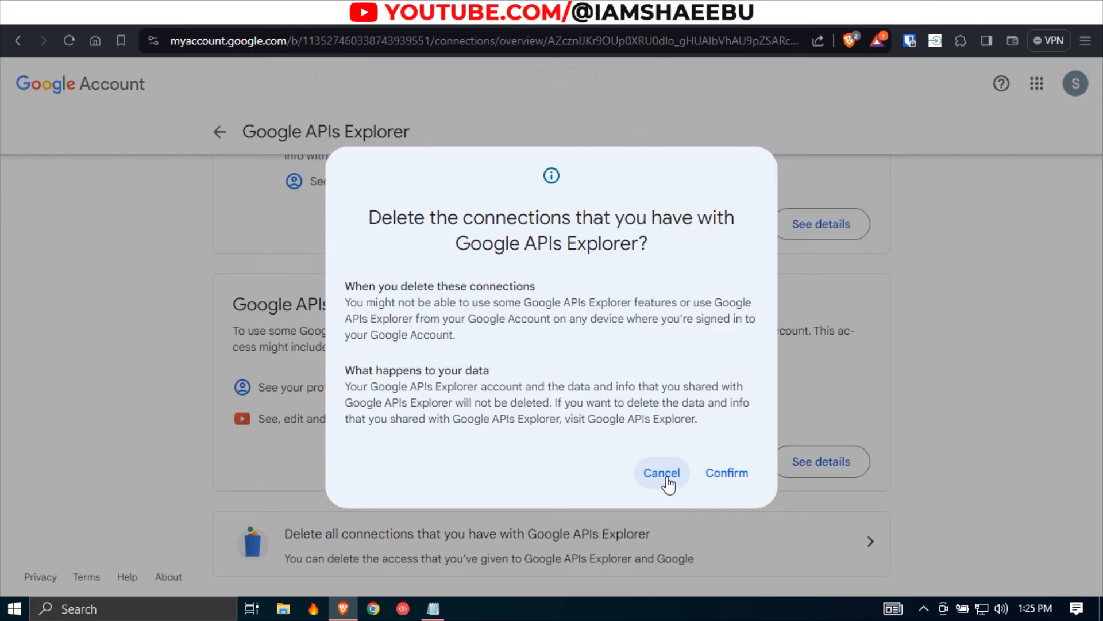
{"action": "left_click", "coordinate": [660, 473]}
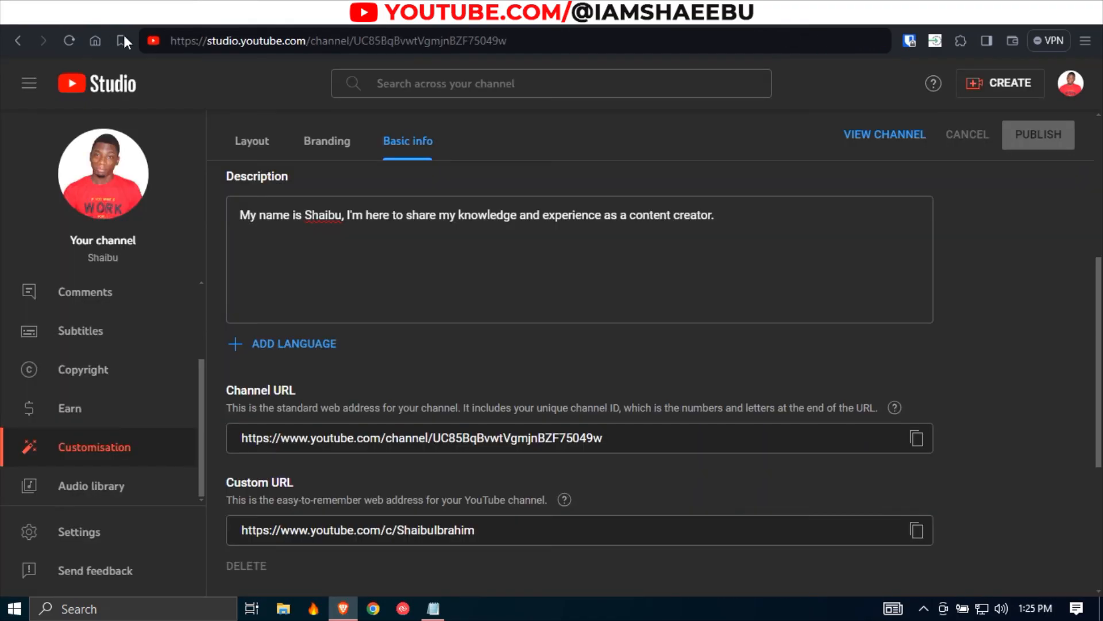
{"action": "mouse_move", "coordinate": [79, 531]}
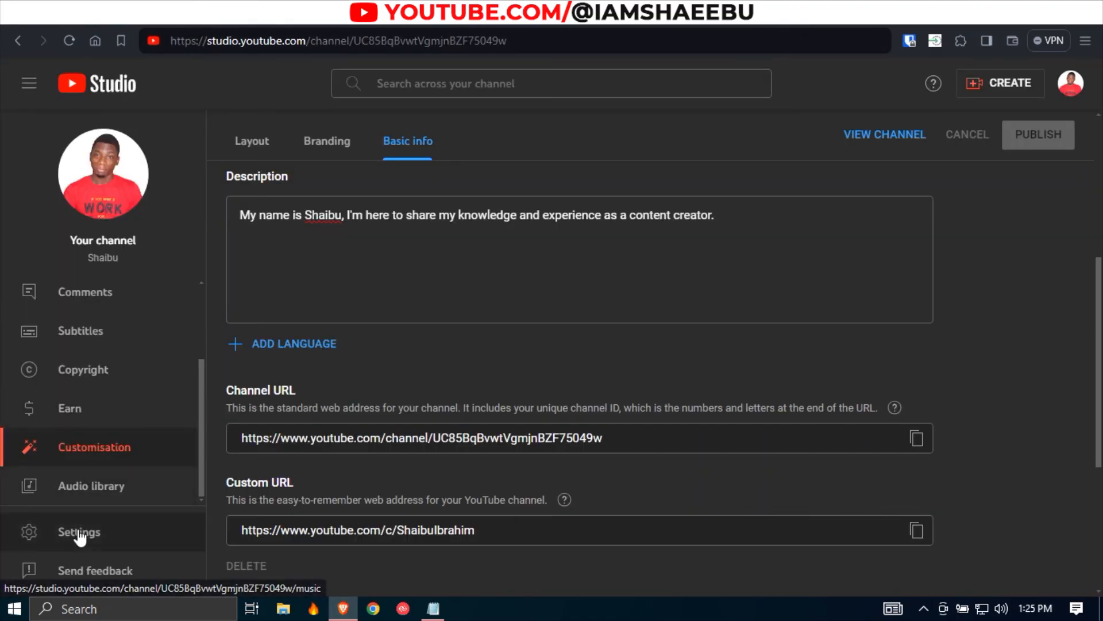
{"action": "left_click", "coordinate": [78, 531]}
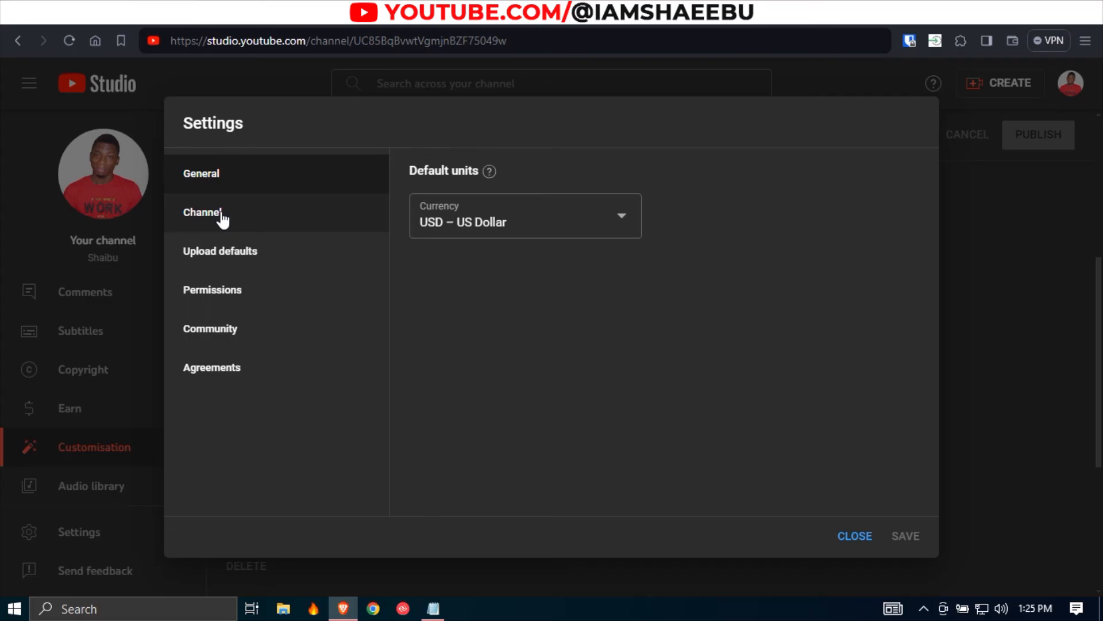
{"action": "left_click", "coordinate": [203, 212]}
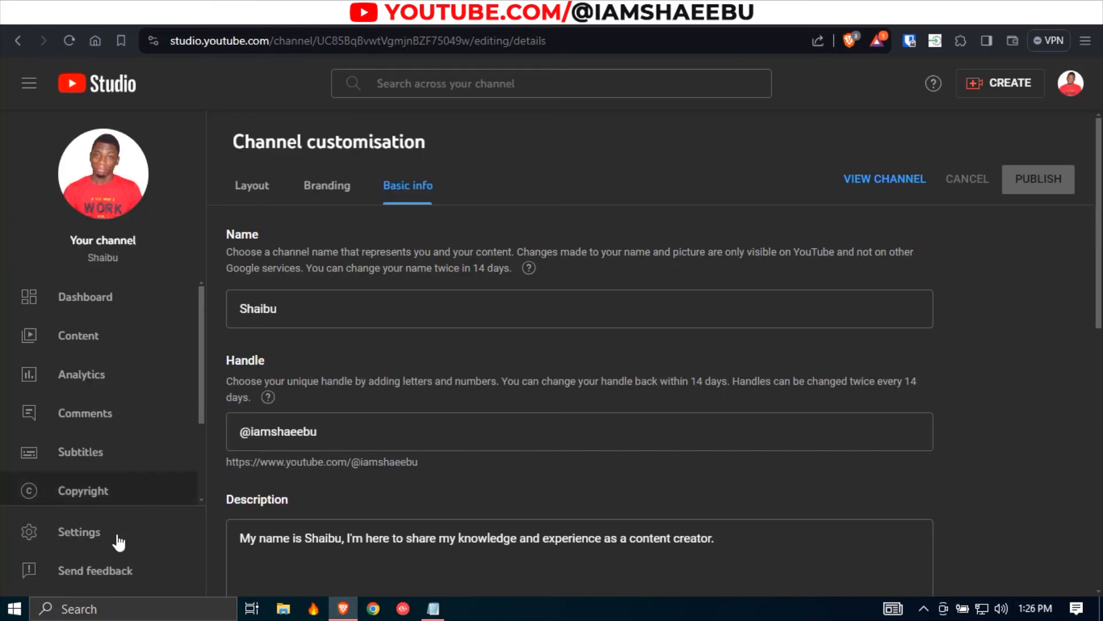
{"action": "left_click", "coordinate": [79, 531]}
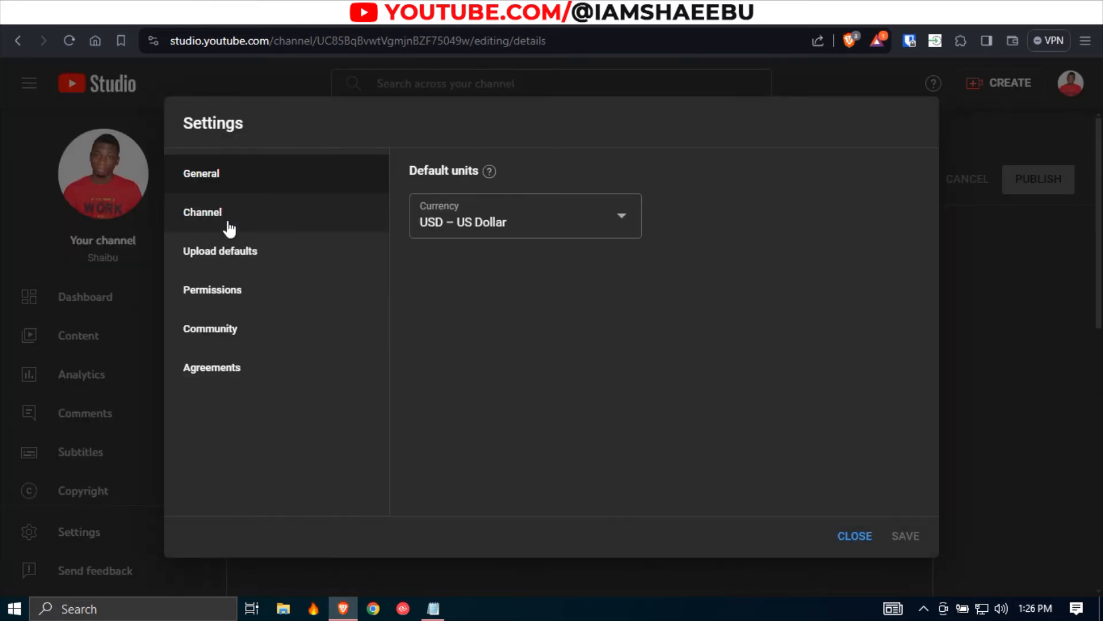
{"action": "left_click", "coordinate": [203, 212]}
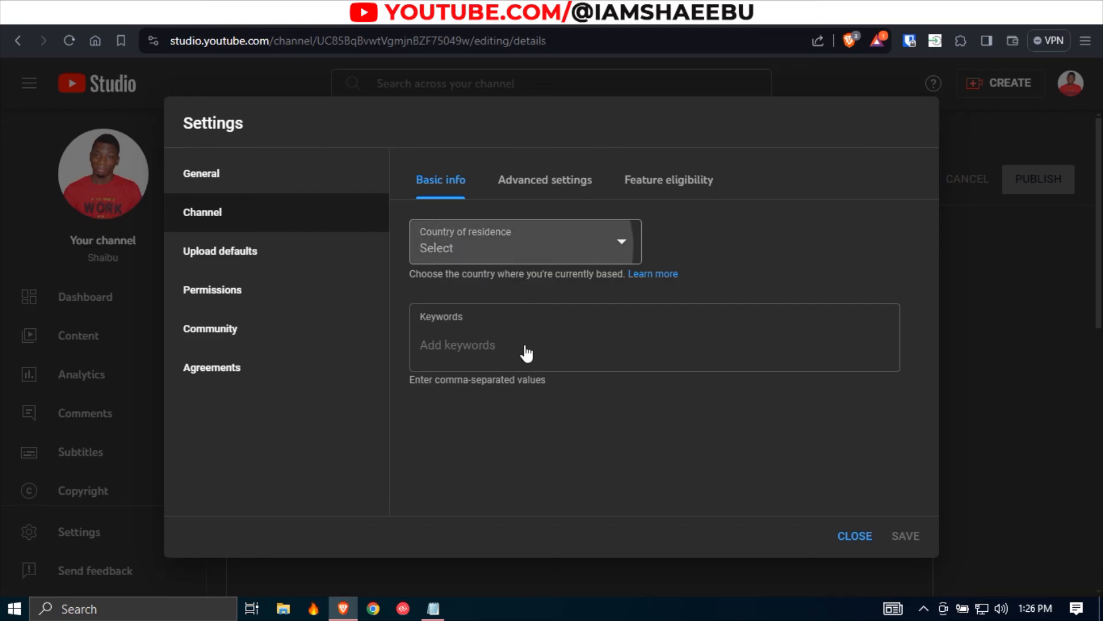
{"action": "left_click", "coordinate": [523, 241]}
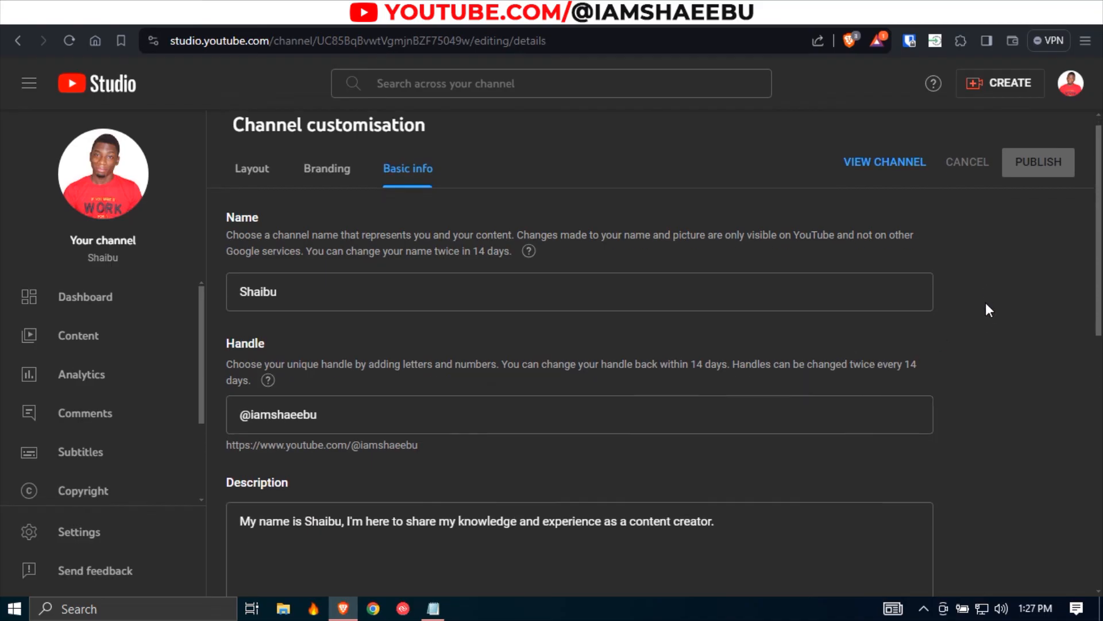
{"action": "scroll", "scroll_direction": "down", "scroll_amount": 3}
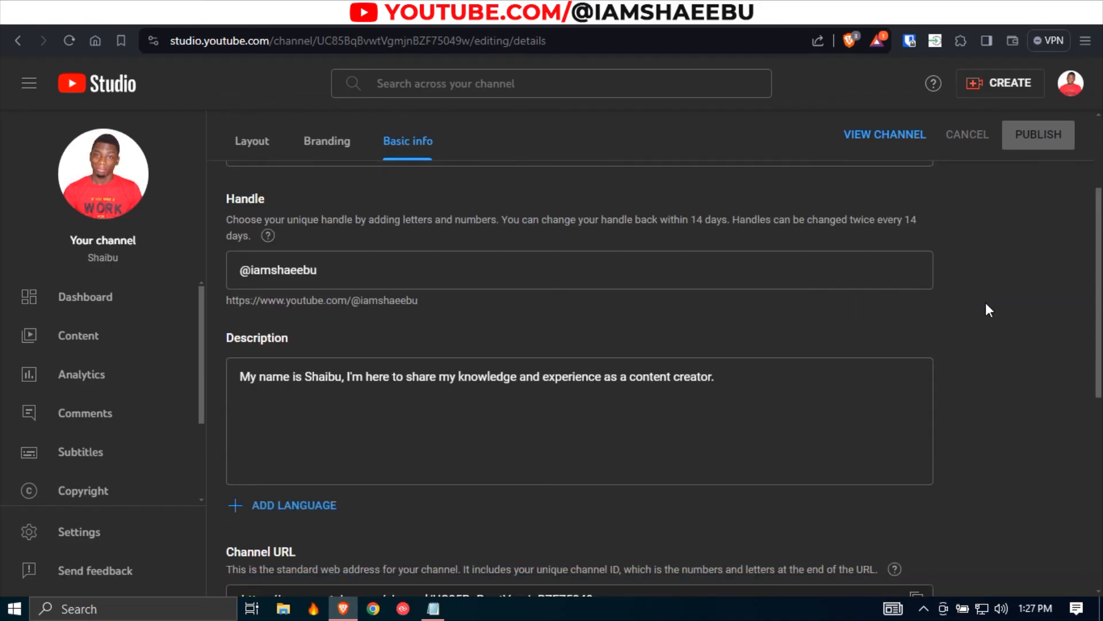